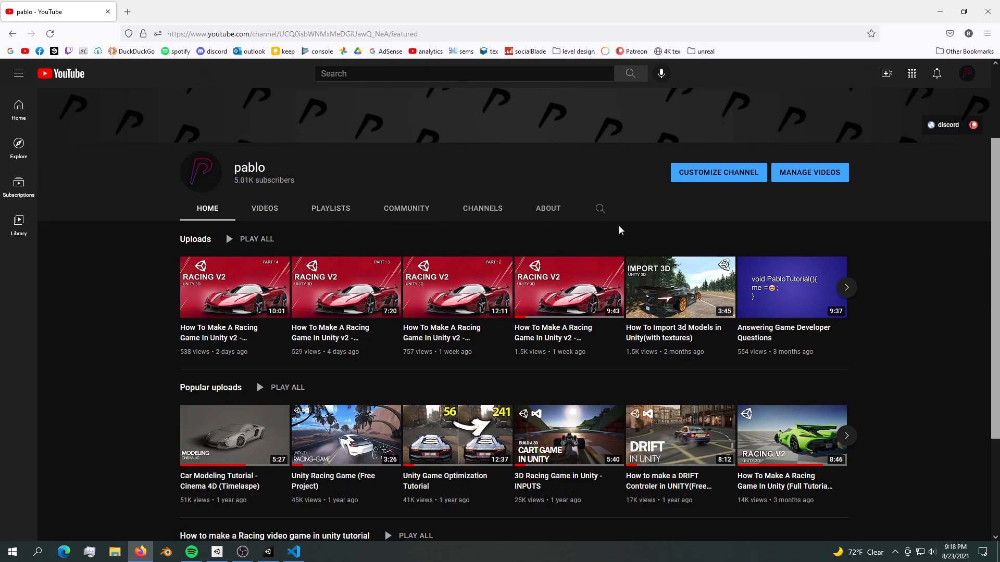
mouse_move(376, 284)
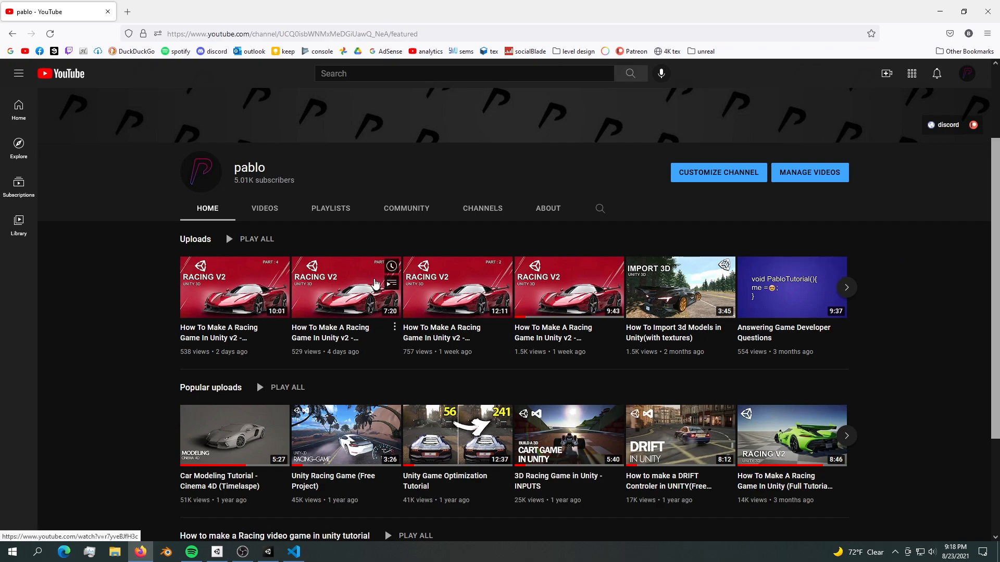
mouse_move(301, 243)
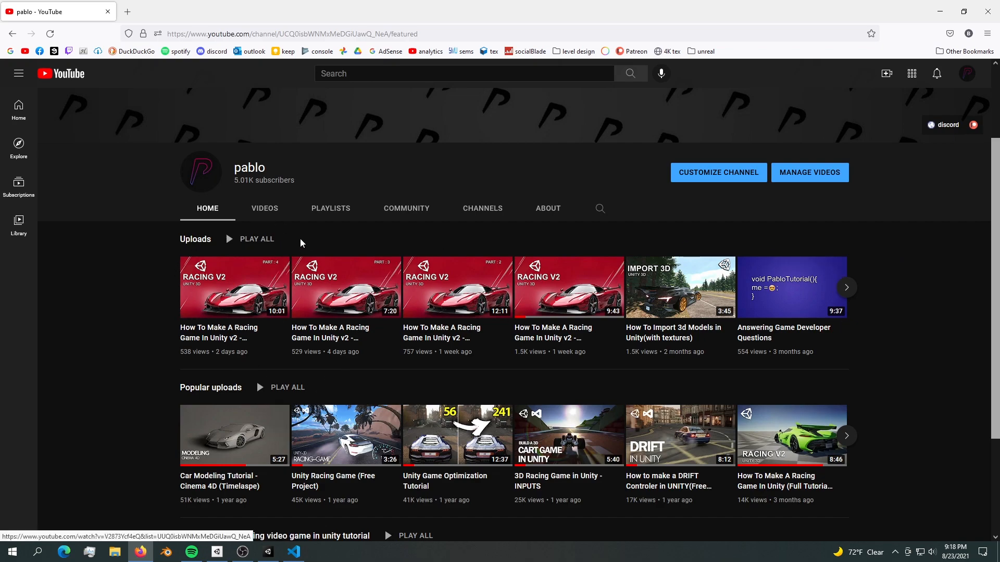
mouse_move(233, 181)
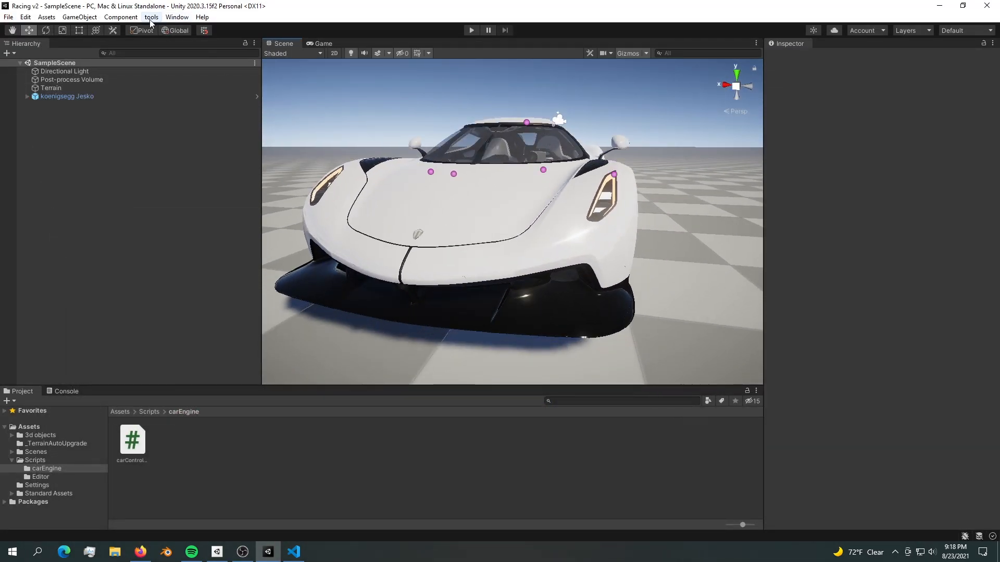
Open the editorScript car setup tool from the tools menu and widen its docked panel.
left_click(151, 17)
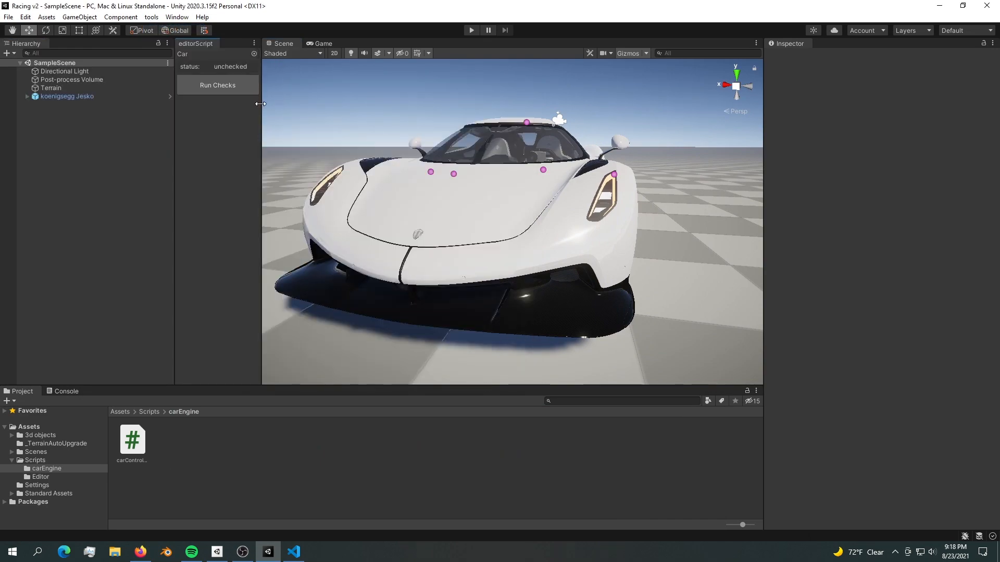
left_click_drag(261, 105, 394, 105)
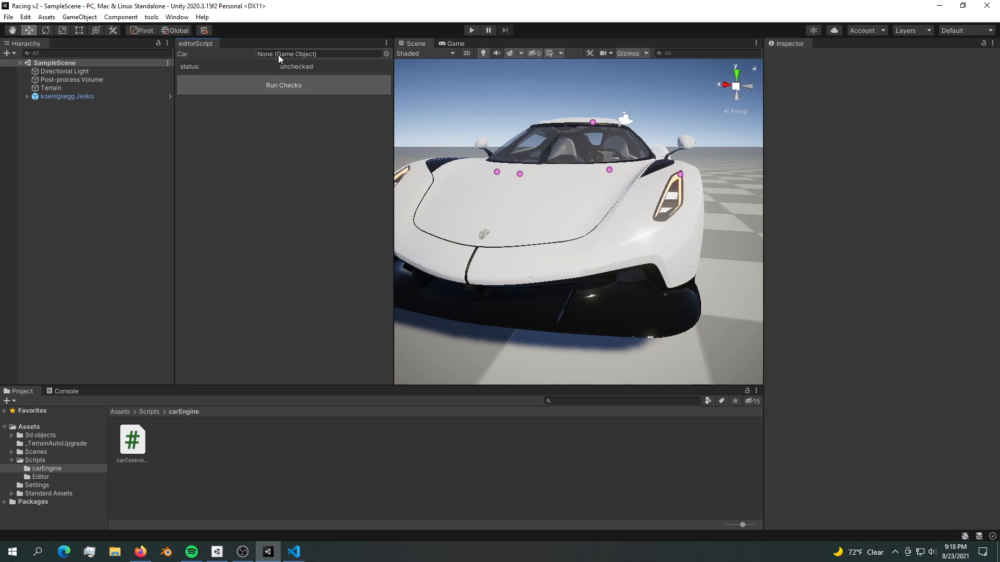
mouse_move(327, 54)
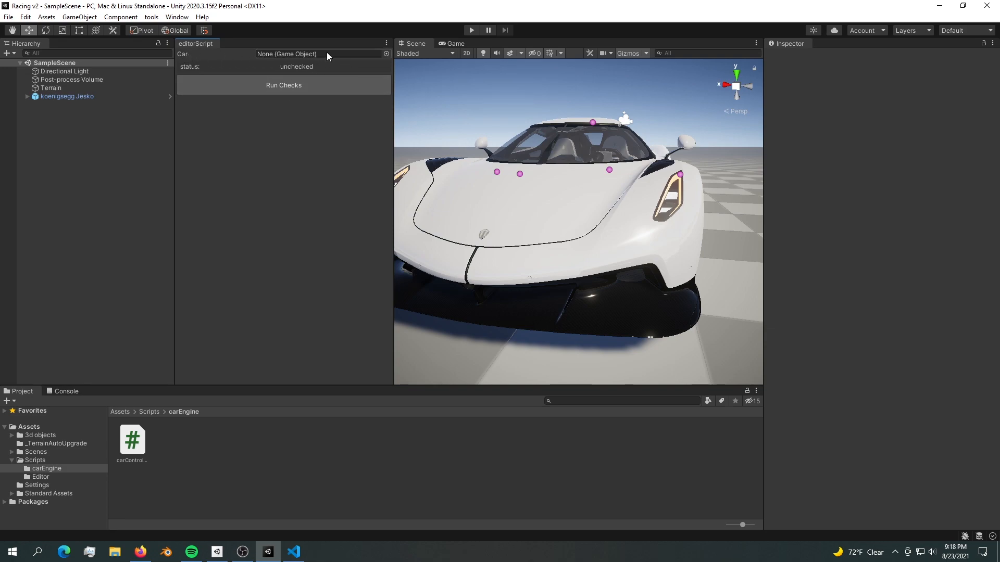
Run Checks with the Car field empty, getting 'car object missing!'.
left_click(51, 87)
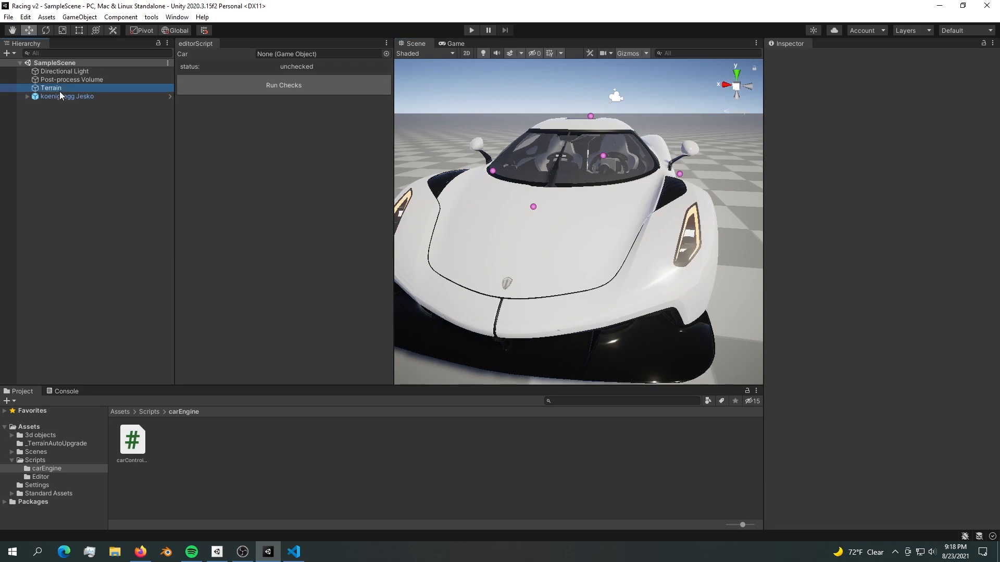
left_click(66, 95)
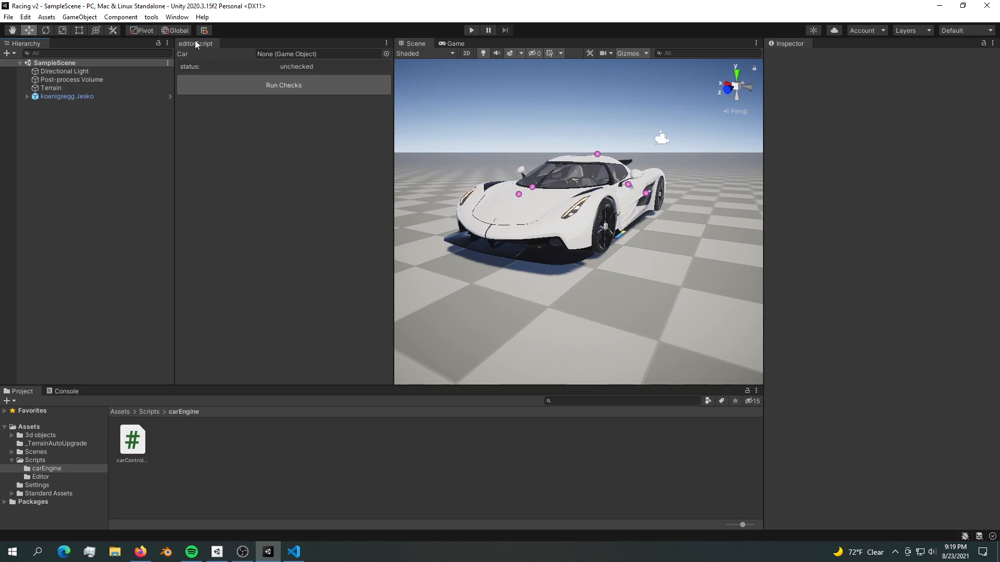
mouse_move(356, 83)
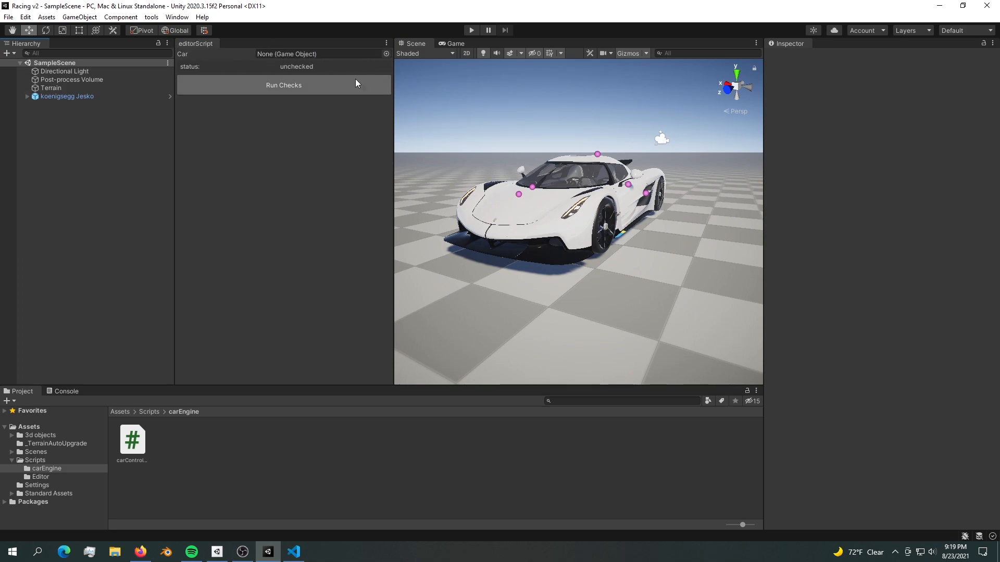
mouse_move(276, 95)
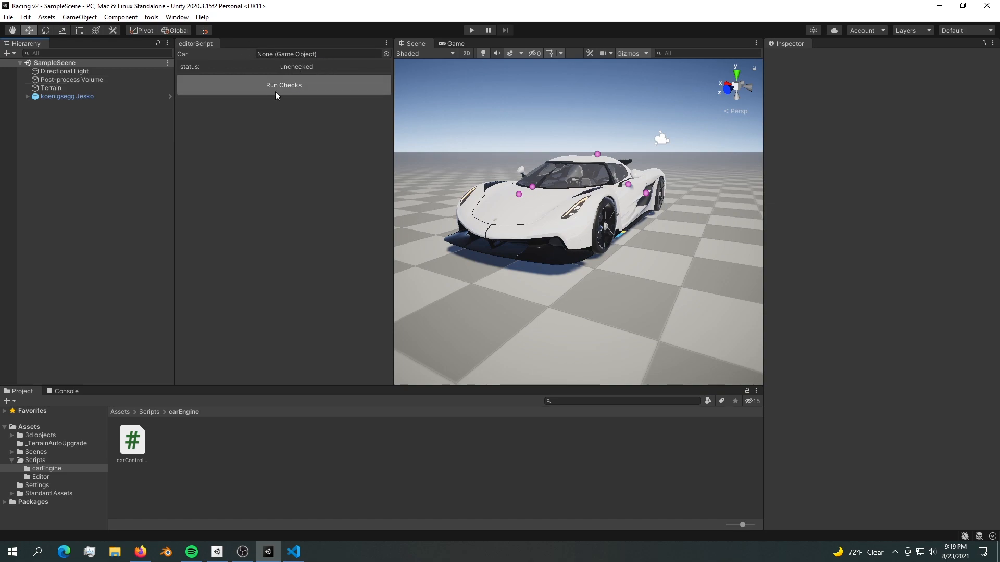
left_click(284, 85)
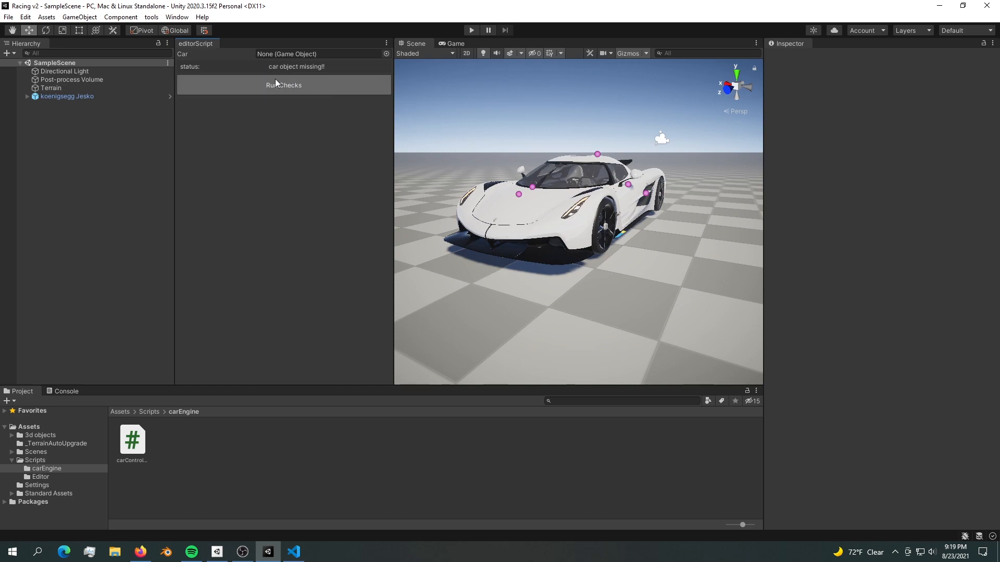
mouse_move(284, 73)
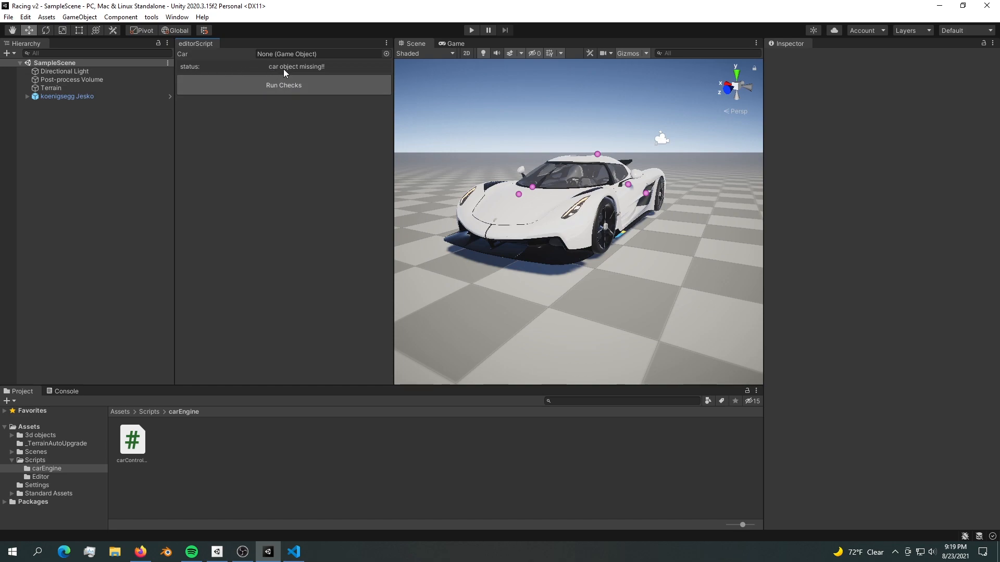
Assign the koenigsegg Jesko as the Car and rerun the checks.
left_click(66, 96)
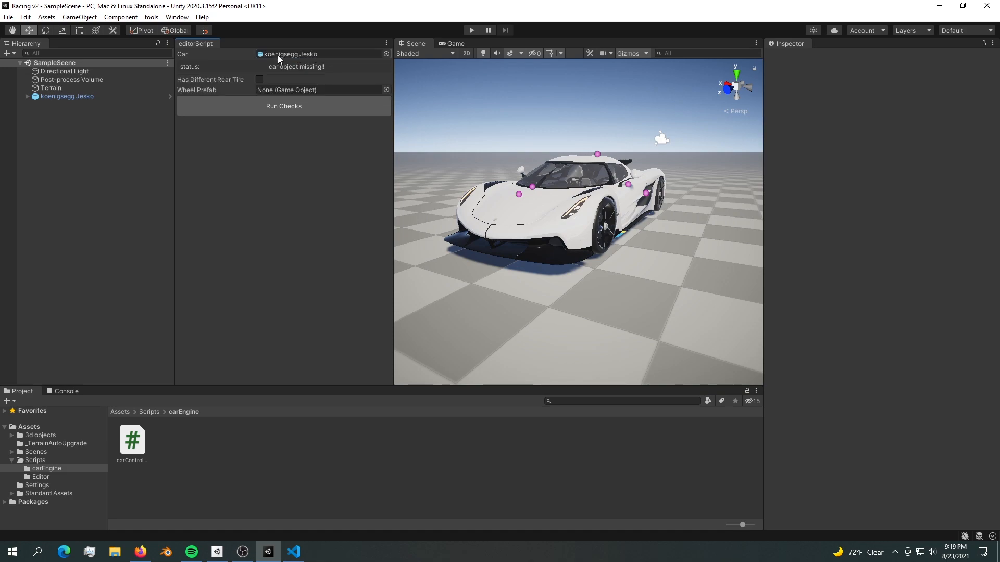
left_click(283, 106)
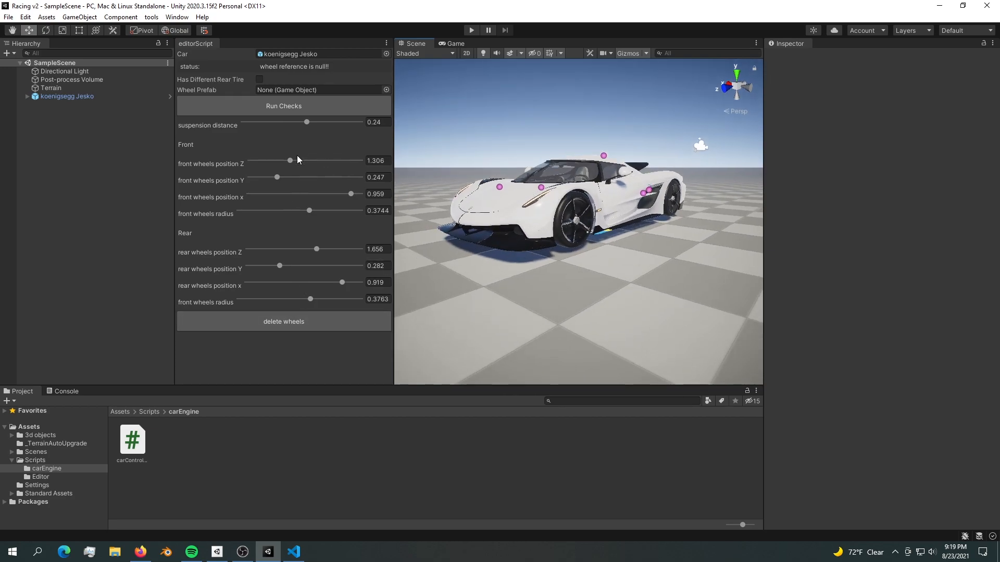
Set the front wheel prefab and adjust the front wheels' position Z to 1.312.
left_click_drag(290, 161, 301, 161)
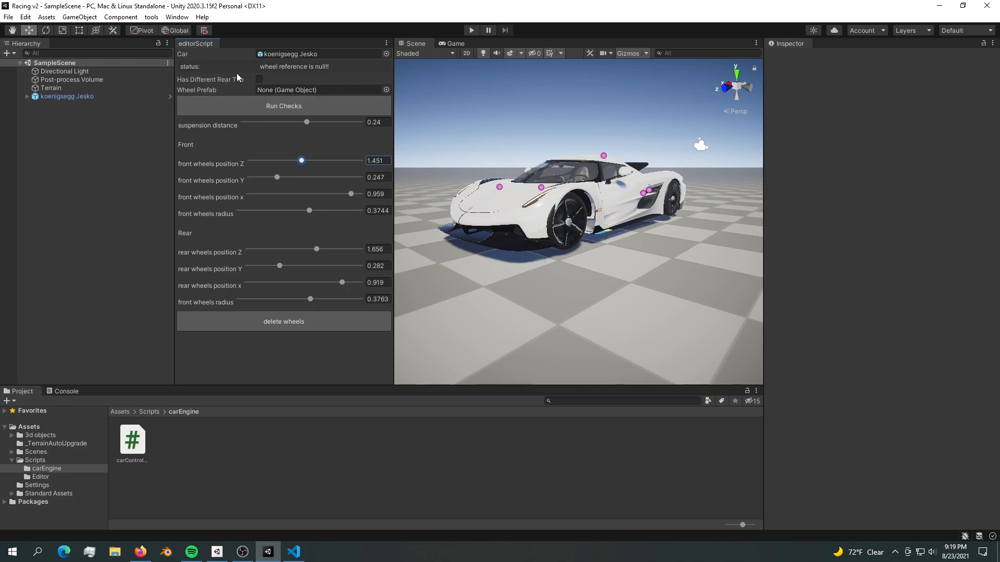
mouse_move(275, 77)
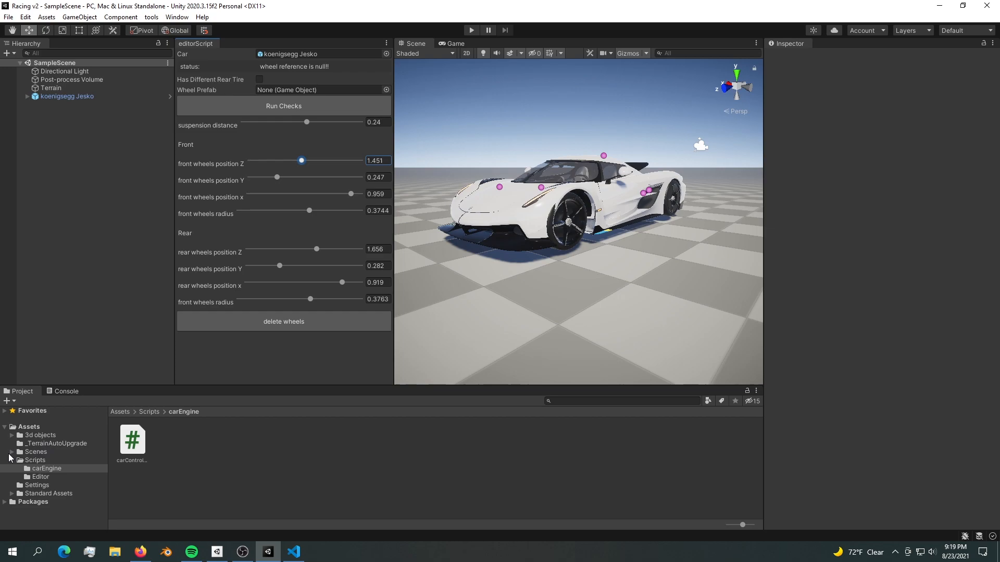
left_click(13, 435)
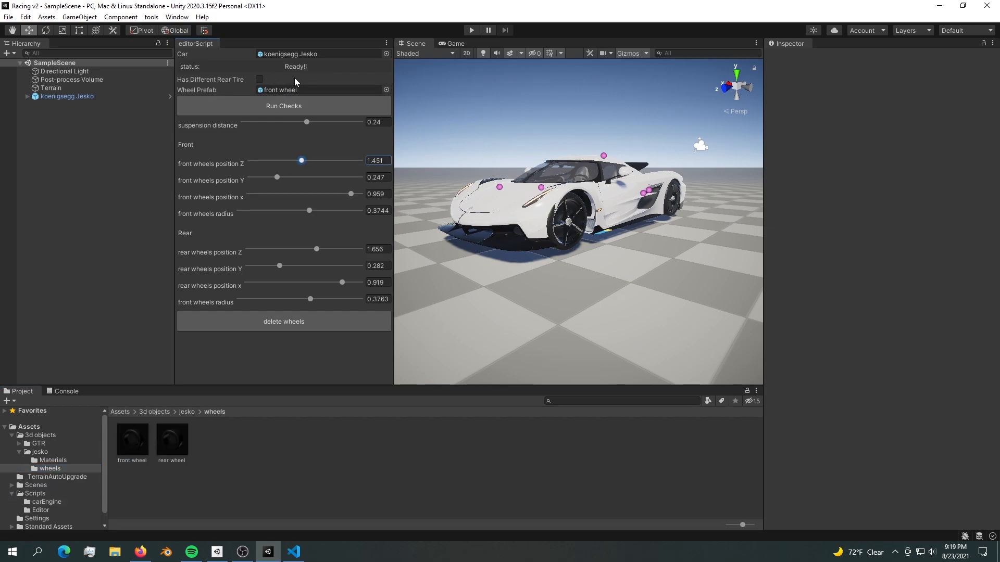
mouse_move(485, 185)
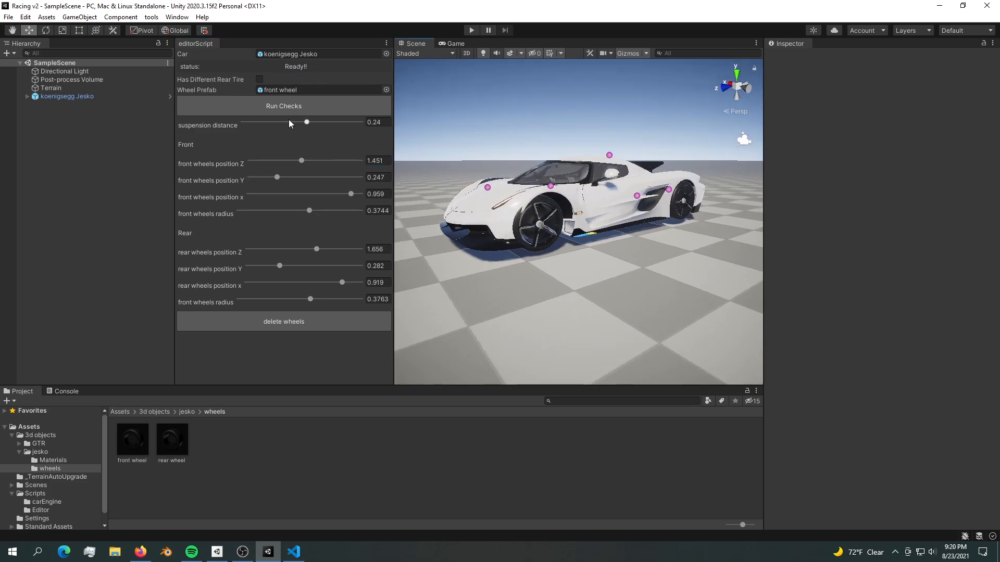
left_click_drag(301, 161, 290, 161)
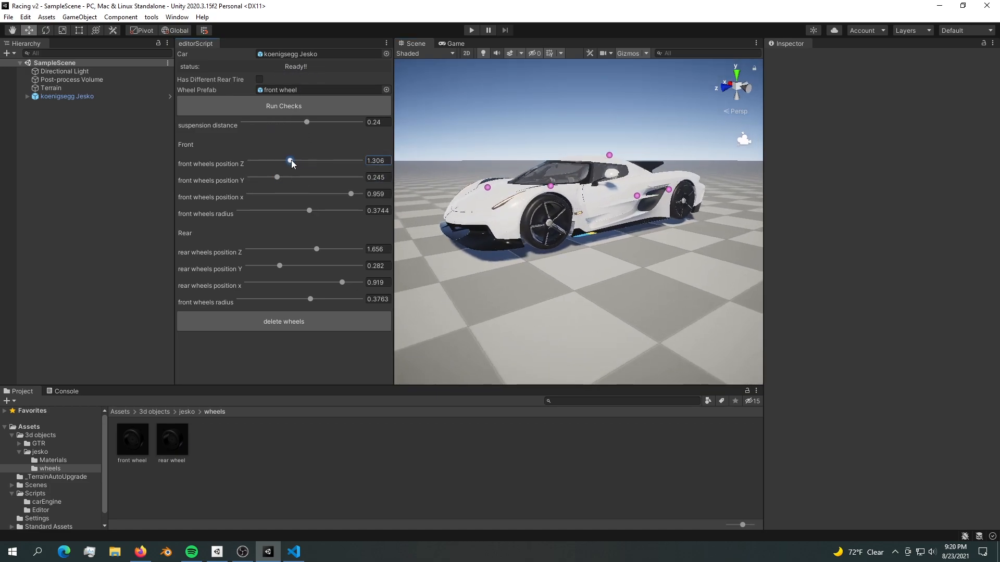
left_click_drag(291, 160, 290, 160)
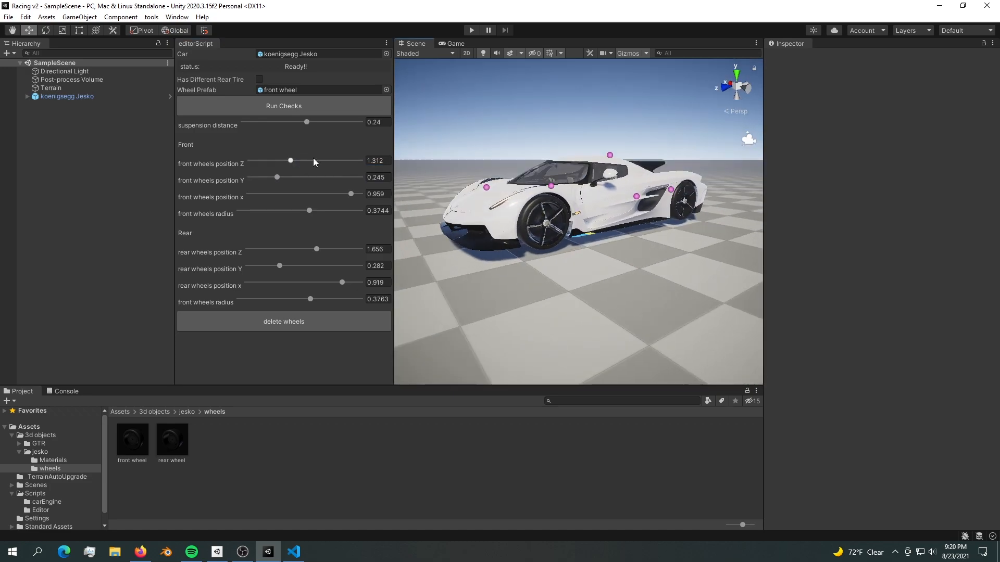
mouse_move(528, 235)
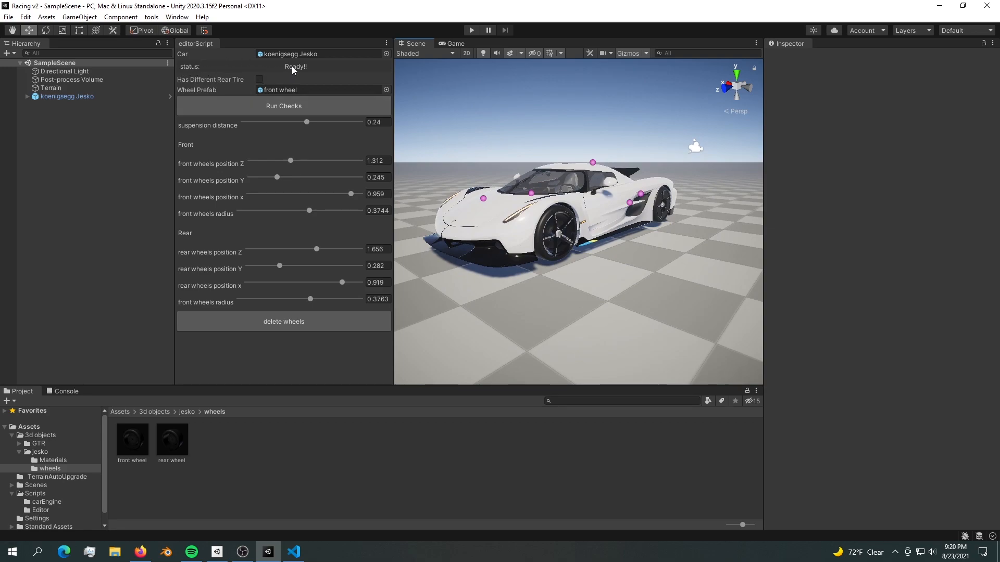
Enable Has Different Rear Tire and assign the rear wheel prefab.
left_click(259, 80)
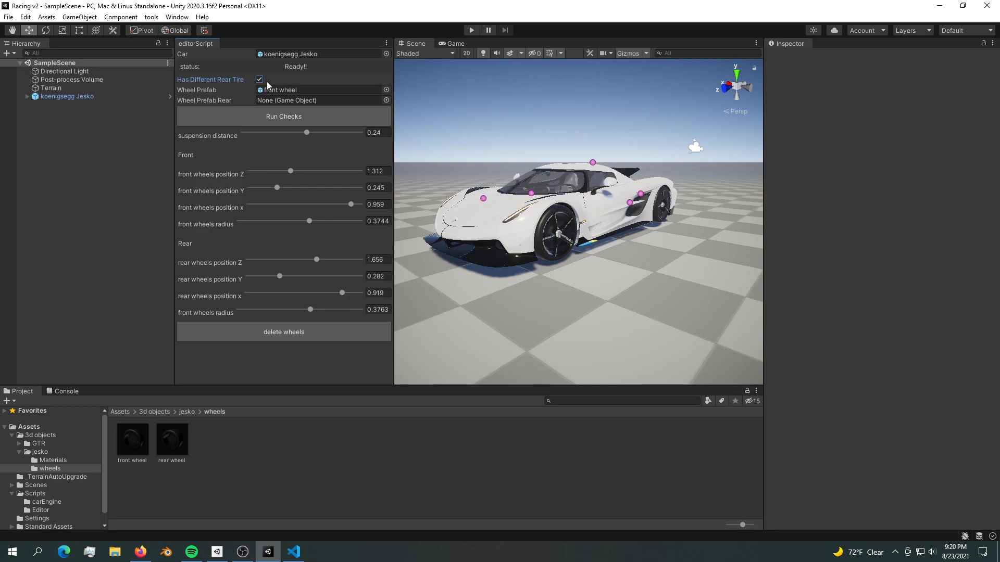
left_click(259, 79)
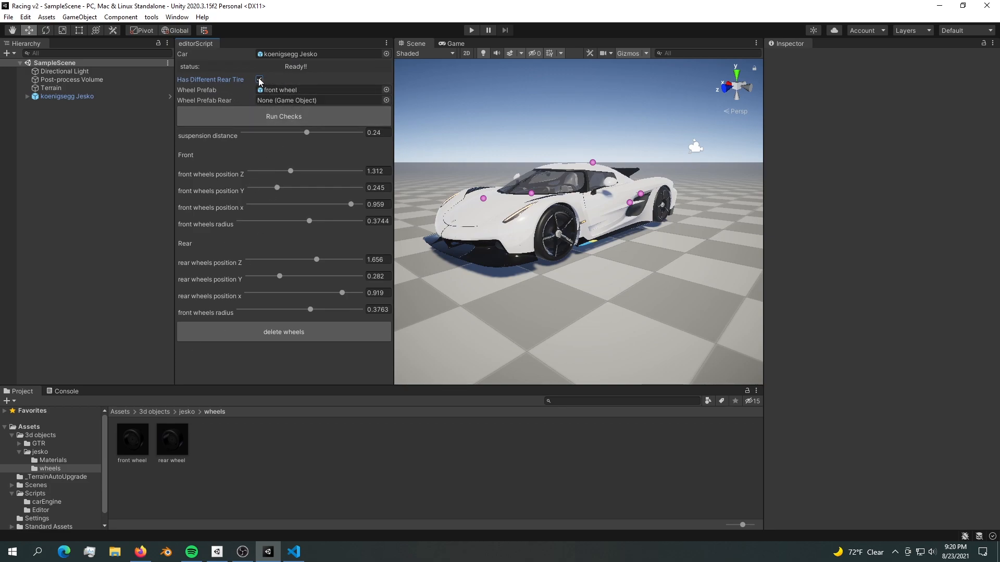
left_click(259, 80)
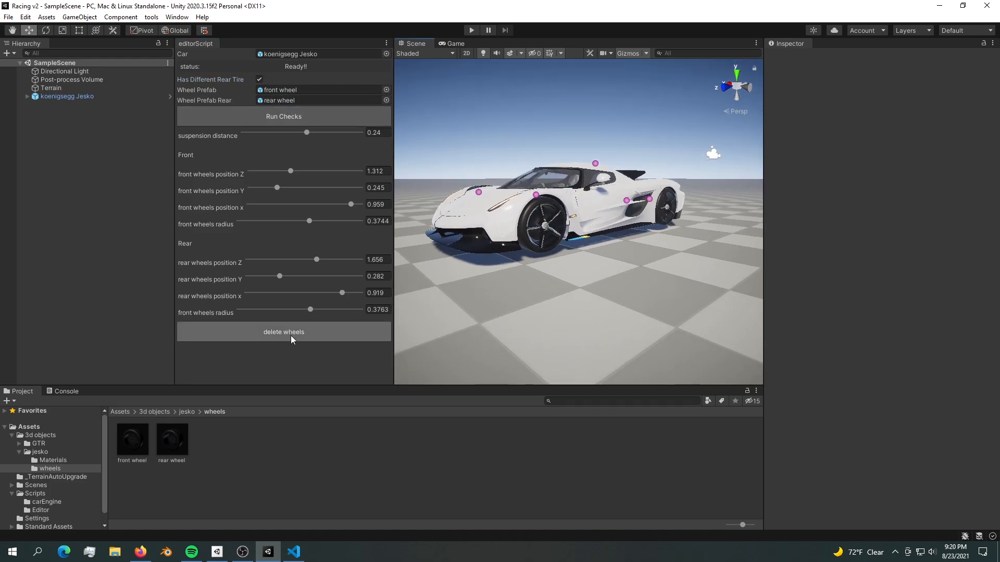
Delete the Jesko's wheels and recreate them with the front and rear prefabs.
left_click(283, 332)
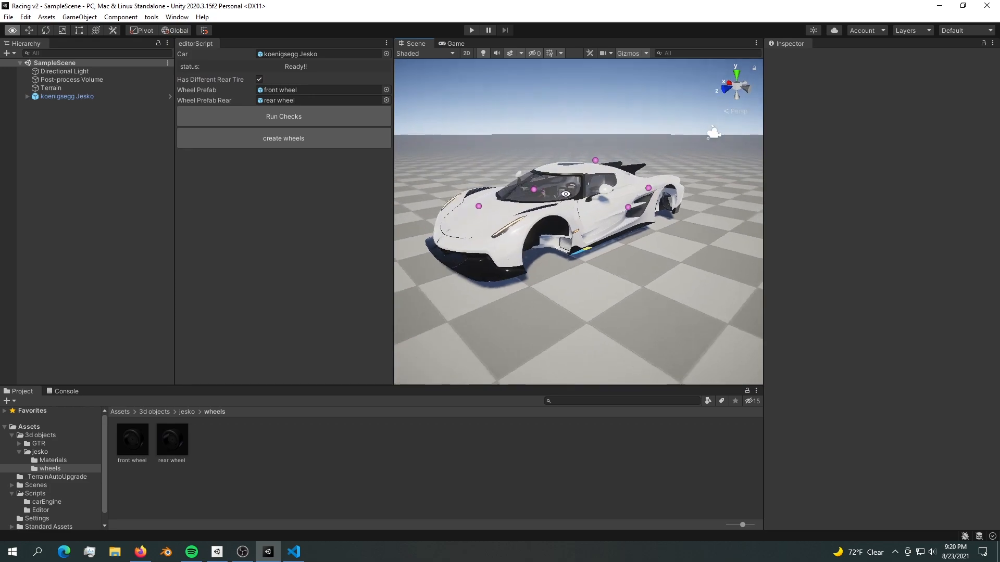
left_click(259, 79)
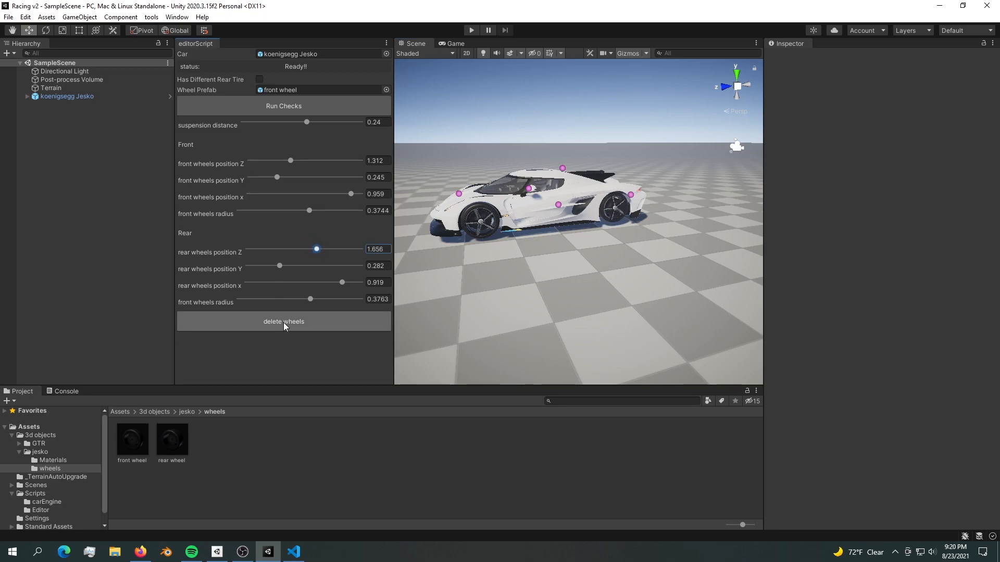
left_click(283, 321)
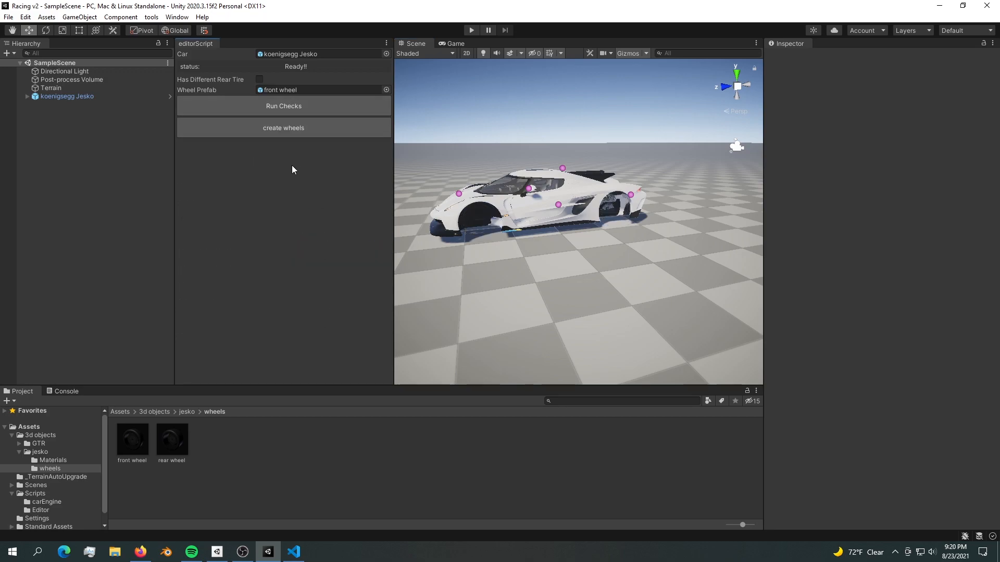
left_click(258, 79)
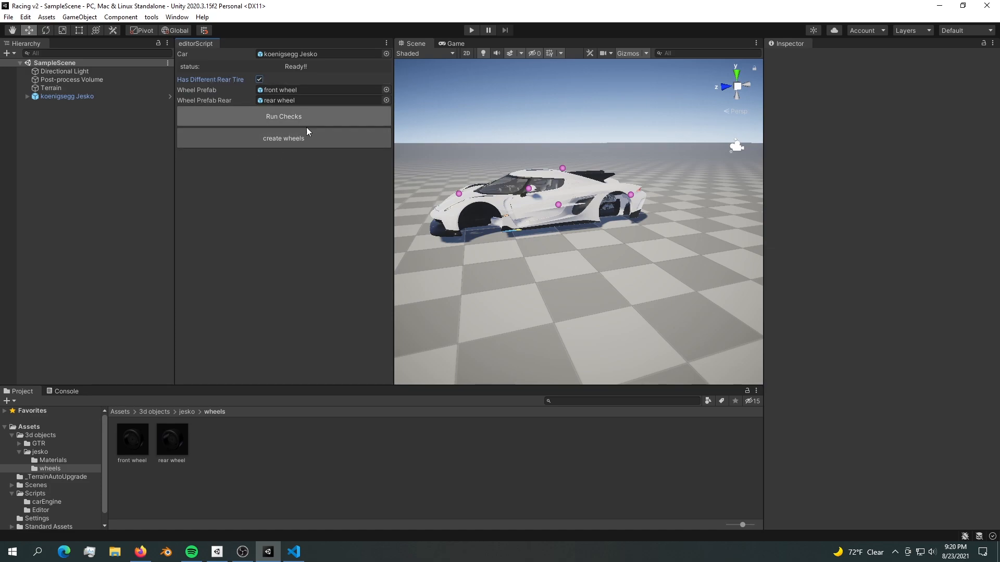
left_click(283, 138)
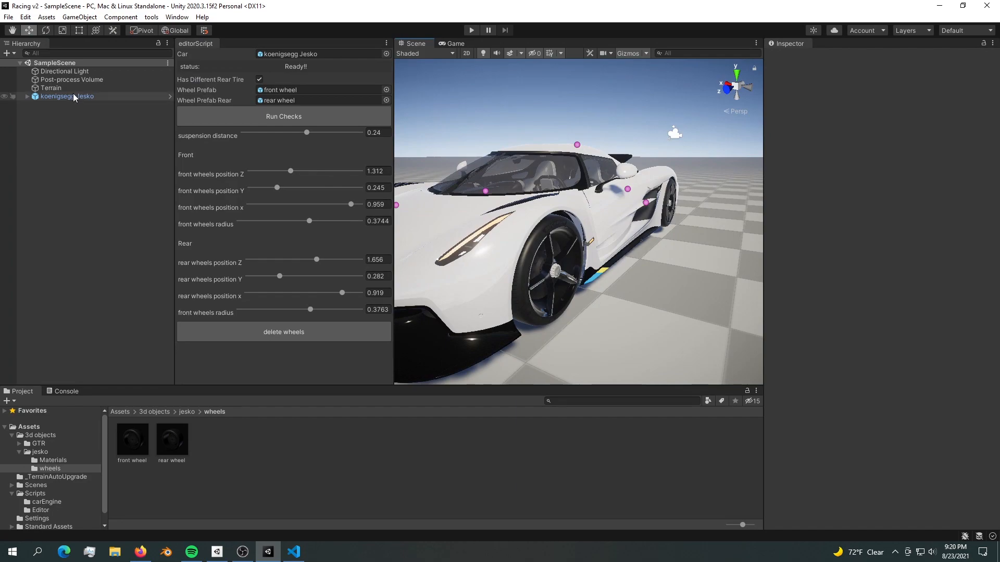
Expand and collapse koenigsegg Jesko in the Hierarchy, then close the editorScript tab.
left_click(67, 96)
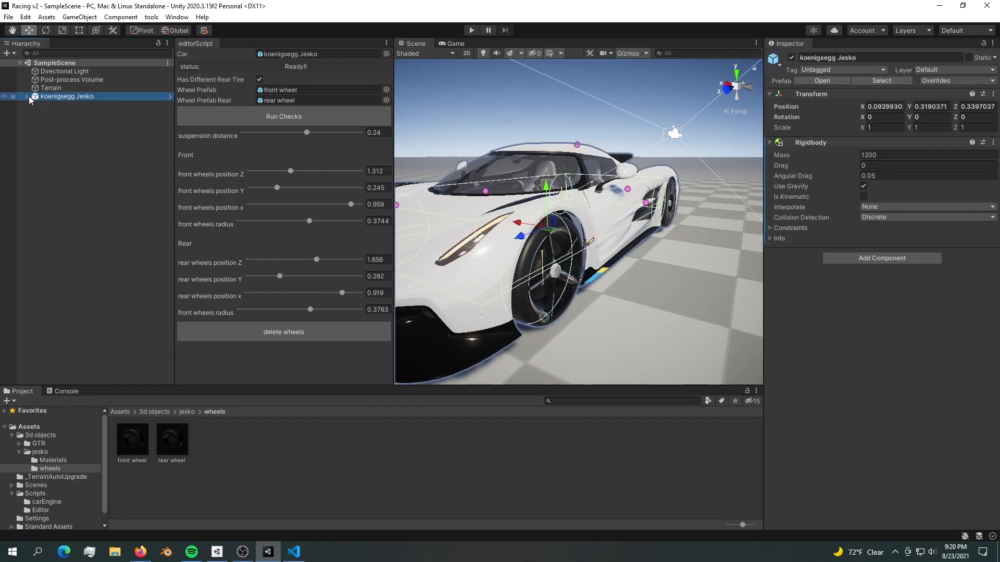
left_click(28, 97)
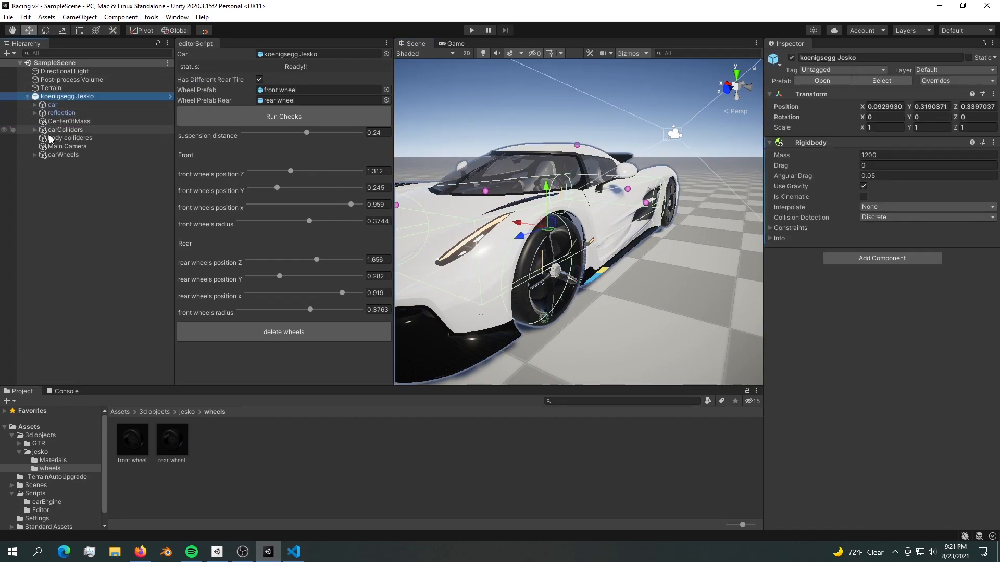
left_click(34, 96)
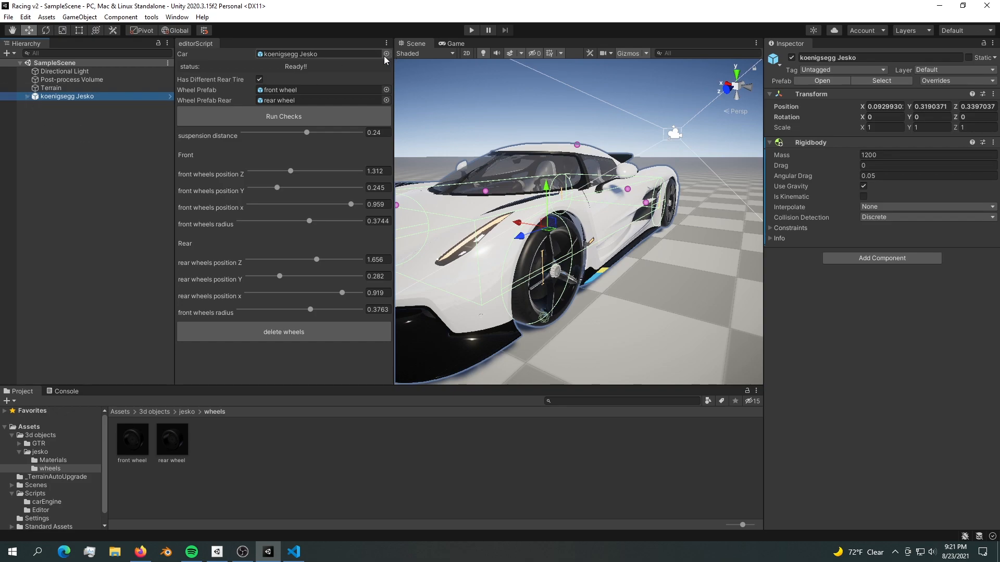
mouse_move(274, 51)
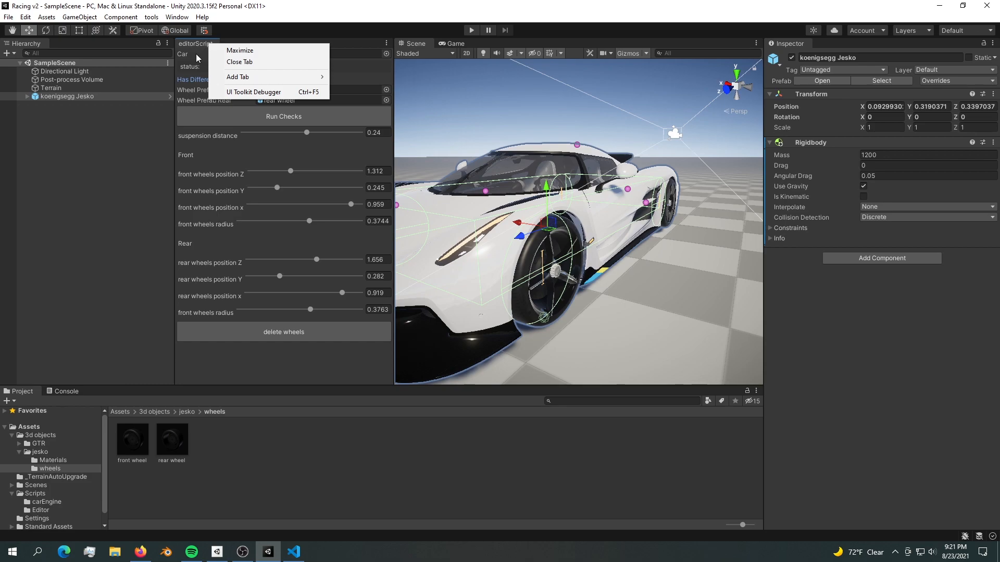
mouse_move(241, 62)
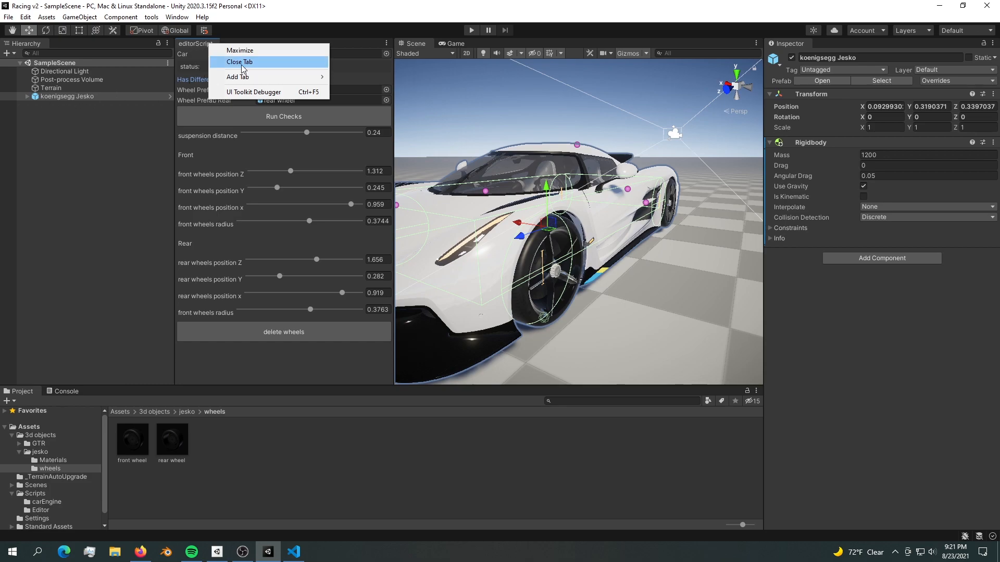
left_click(239, 62)
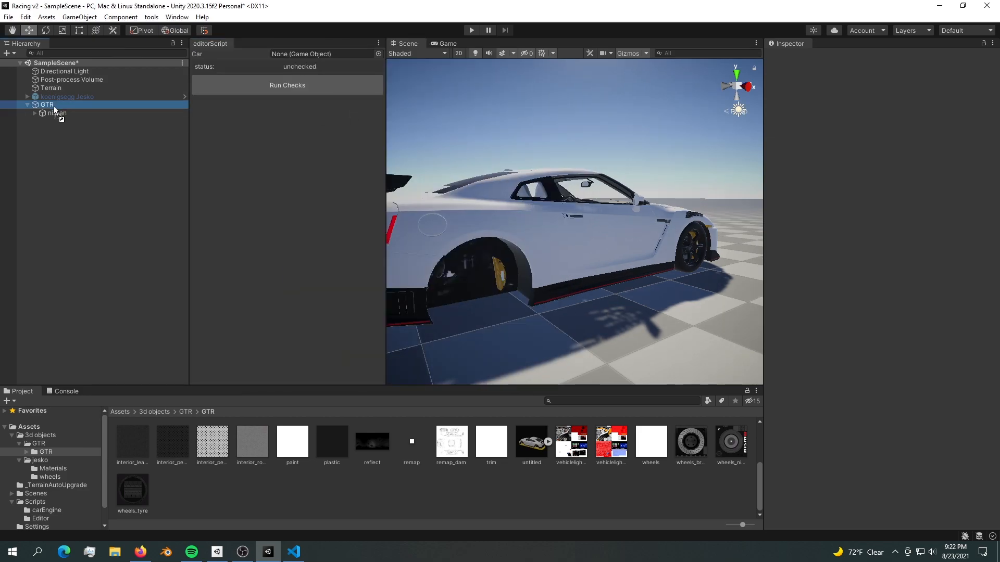
Assign the GTR as the Car, run checks, and set wheel_rf_dummy as its wheel prefab.
left_click(322, 53)
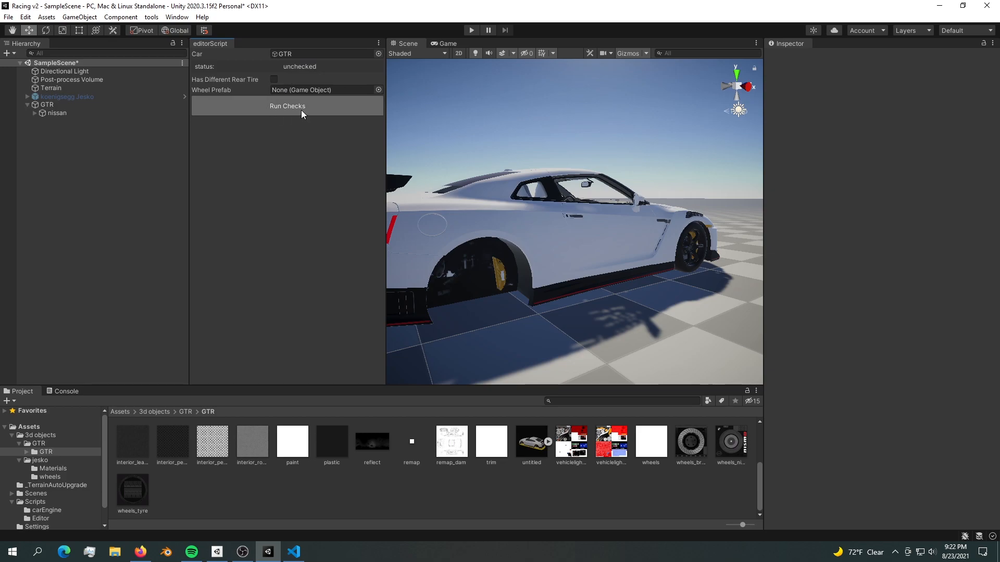
left_click(287, 105)
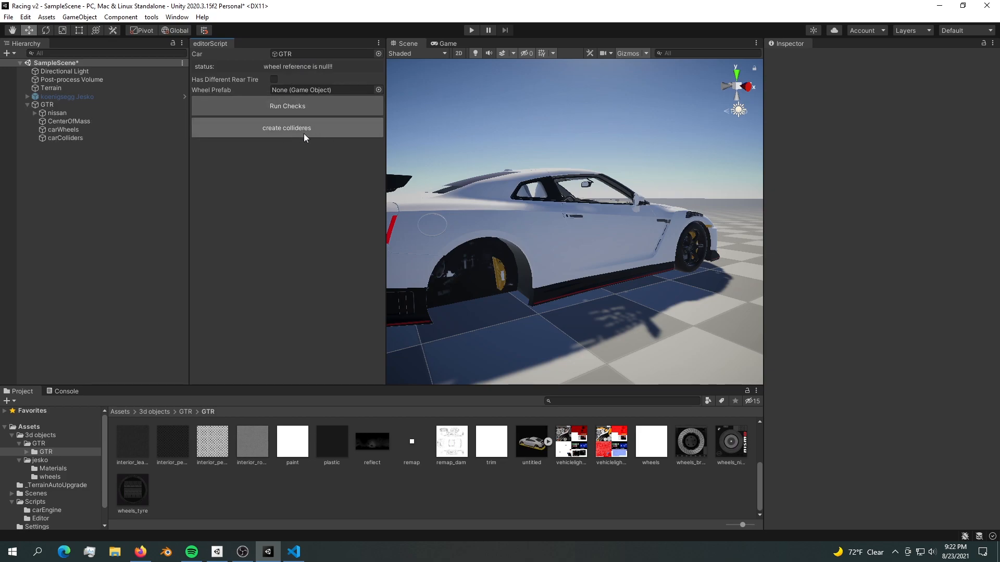
mouse_move(666, 70)
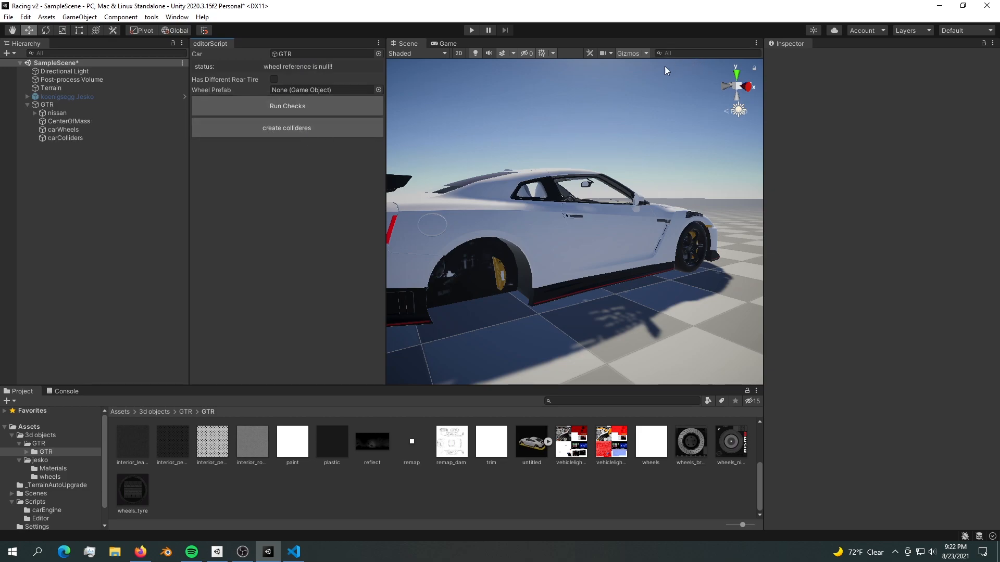
left_click(45, 105)
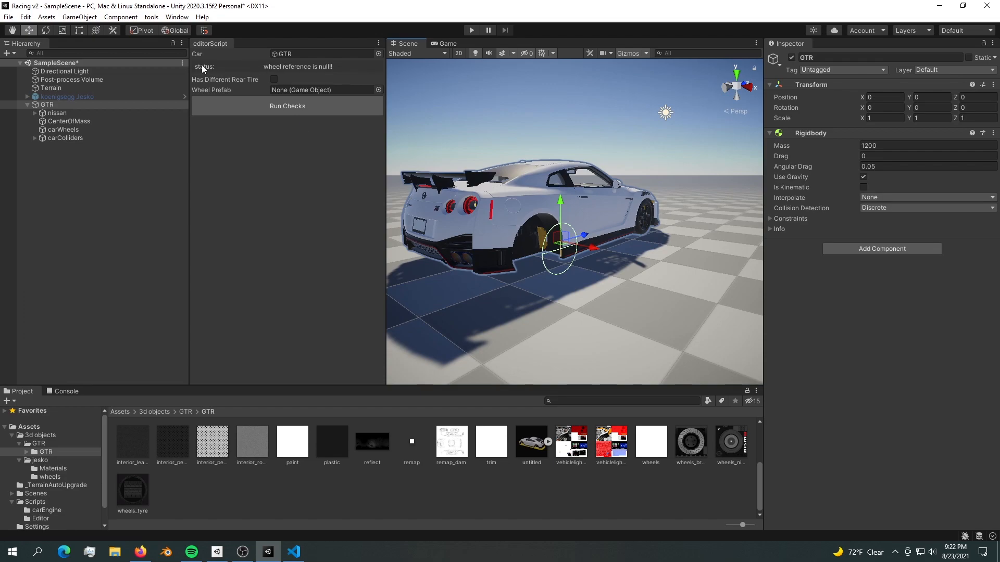
mouse_move(295, 79)
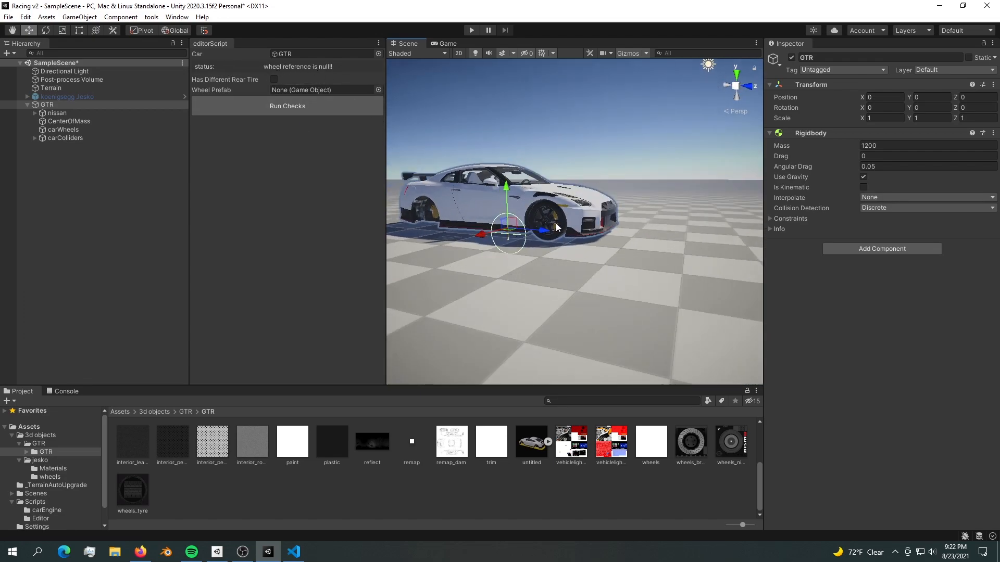
left_click(79, 338)
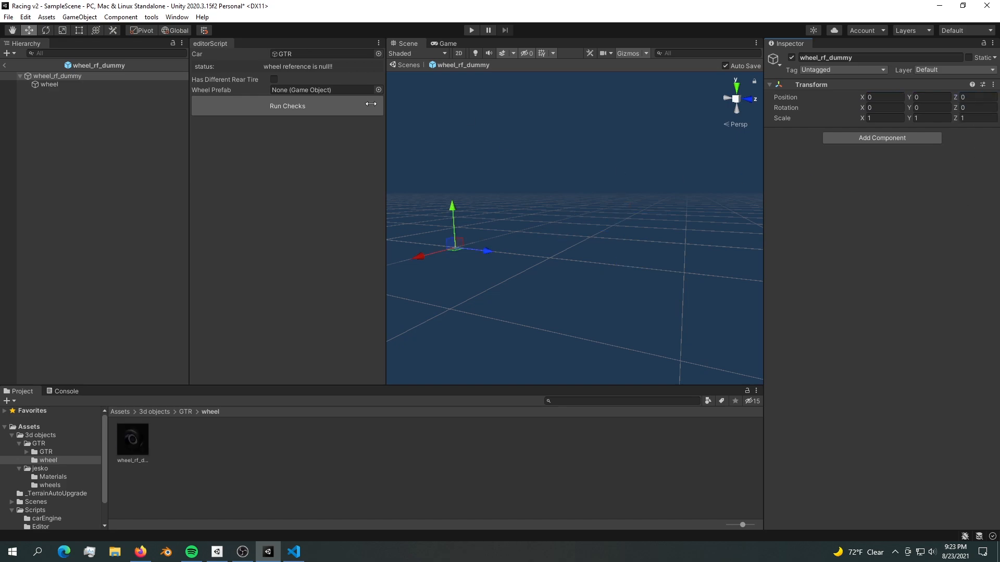
left_click(50, 84)
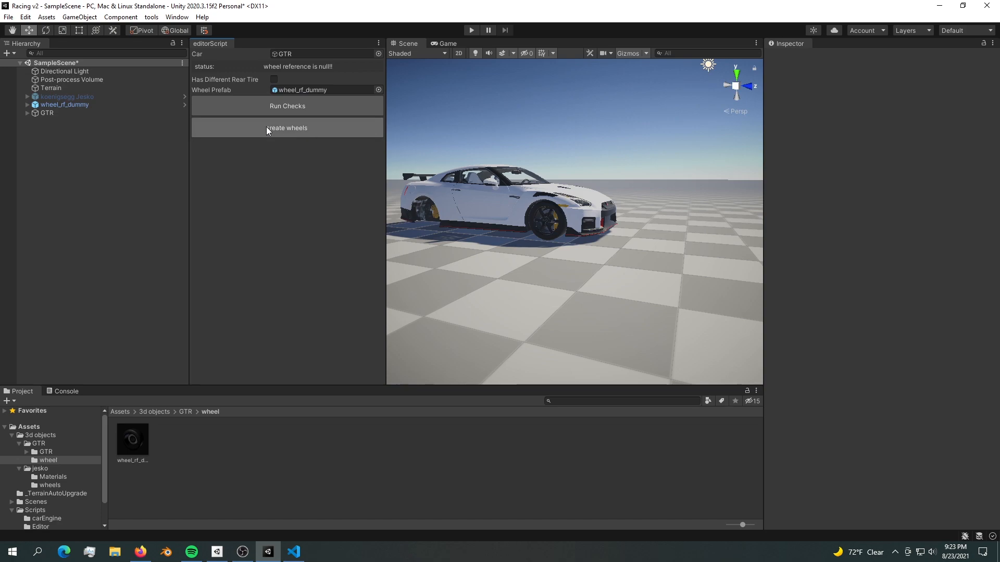
Create the GTR's wheels, fit them to the arches at Z 1.554, Y 0.509, X 0.872.
left_click(28, 113)
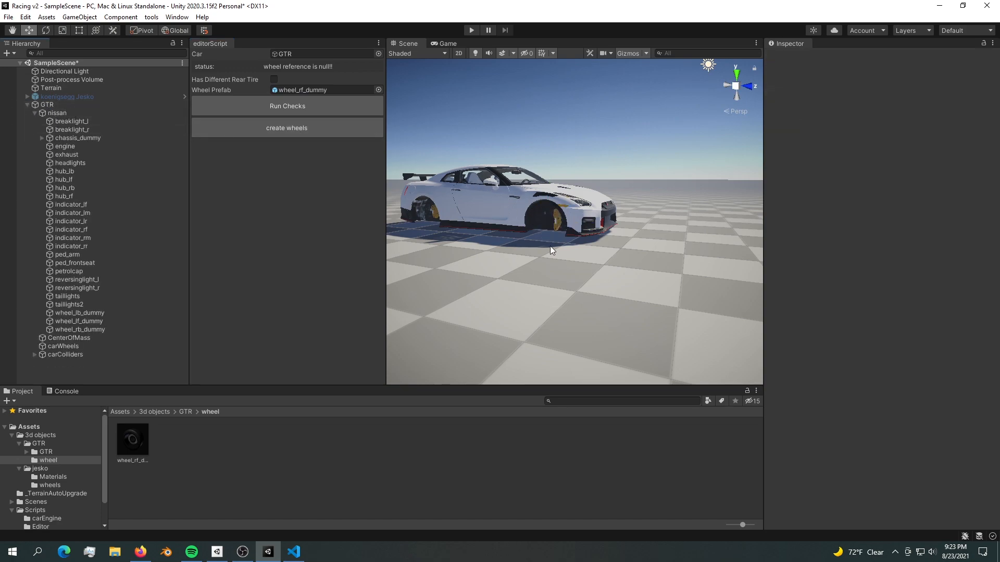
left_click(286, 127)
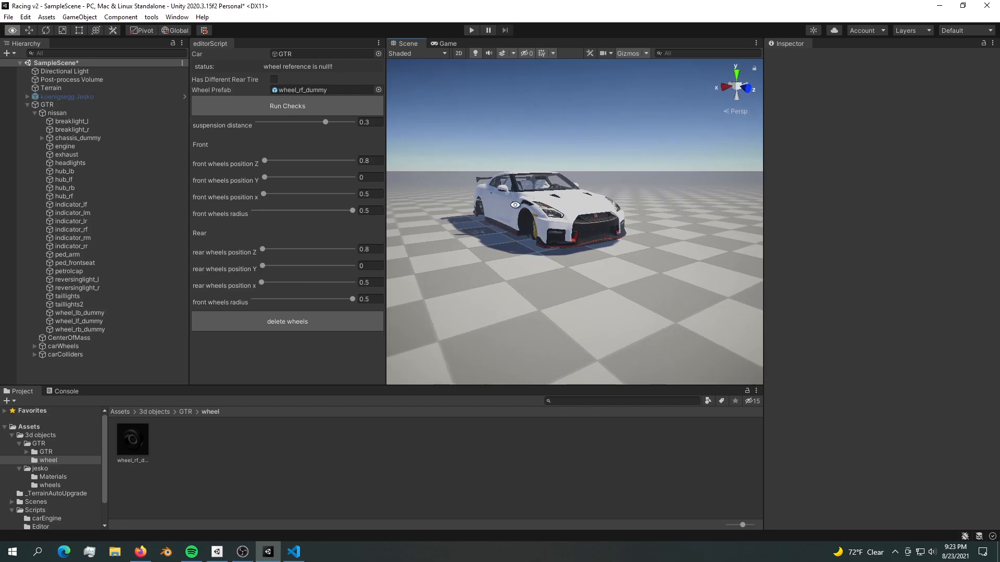
left_click_drag(261, 177, 293, 177)
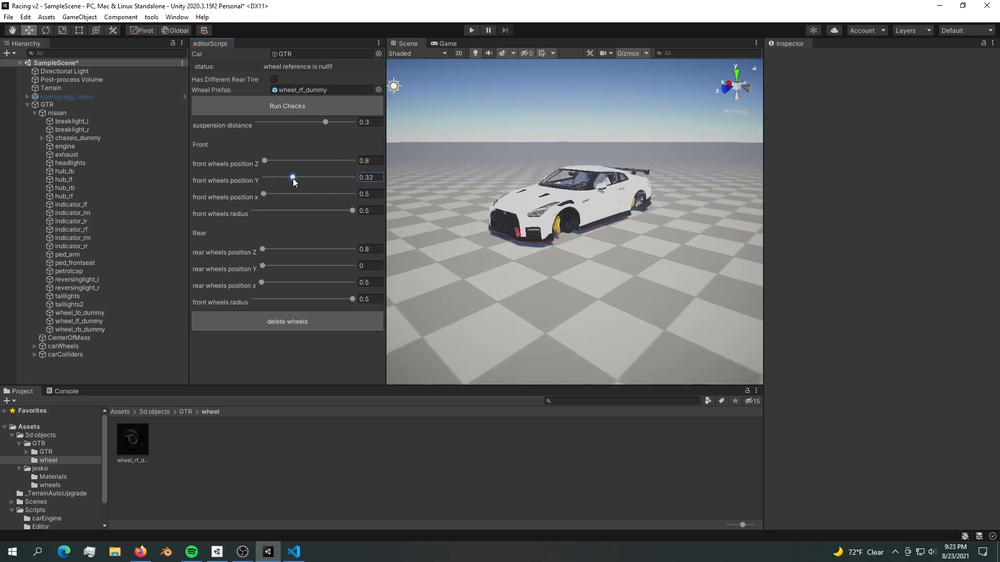
left_click_drag(262, 194, 320, 194)
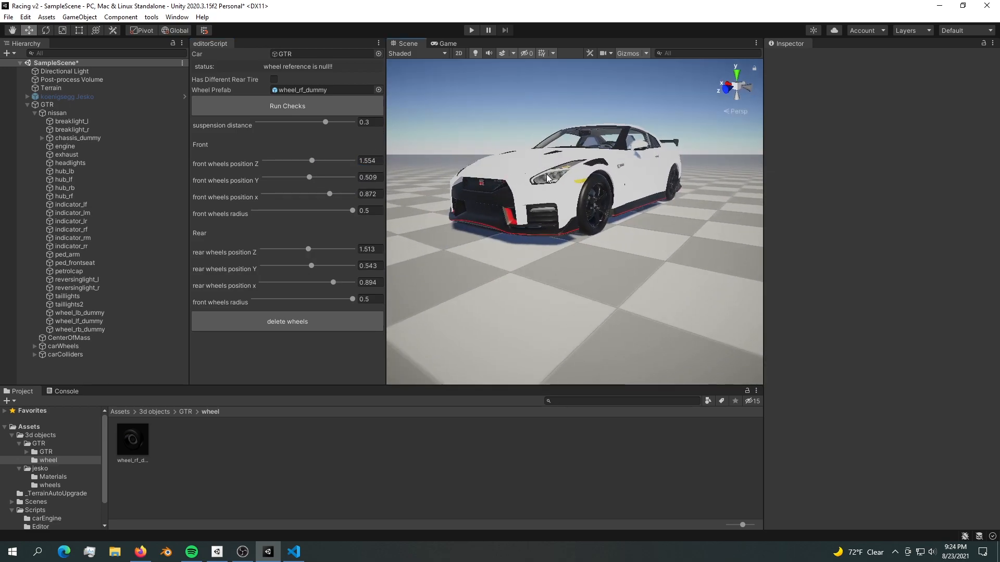
left_click(293, 551)
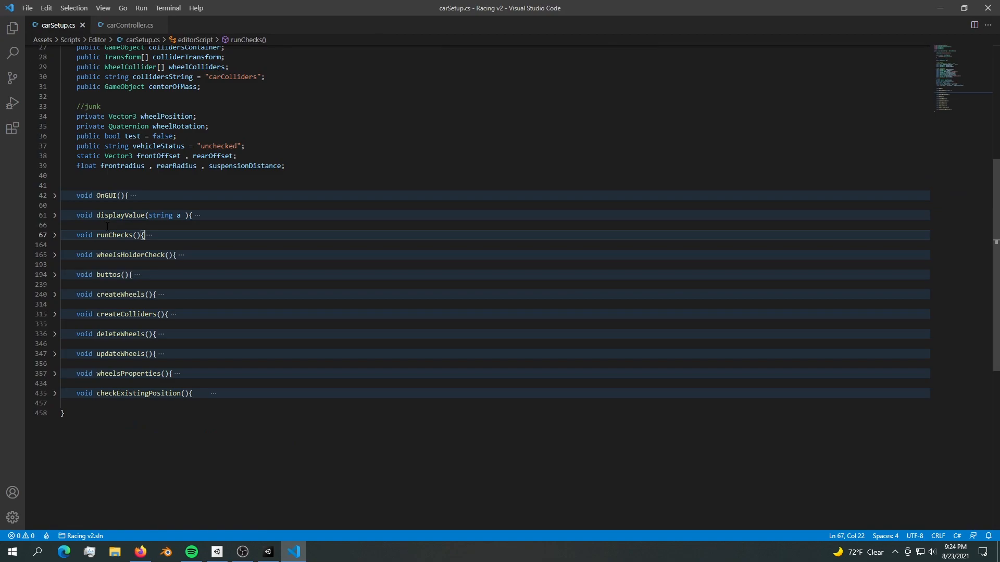
scroll("up", 3)
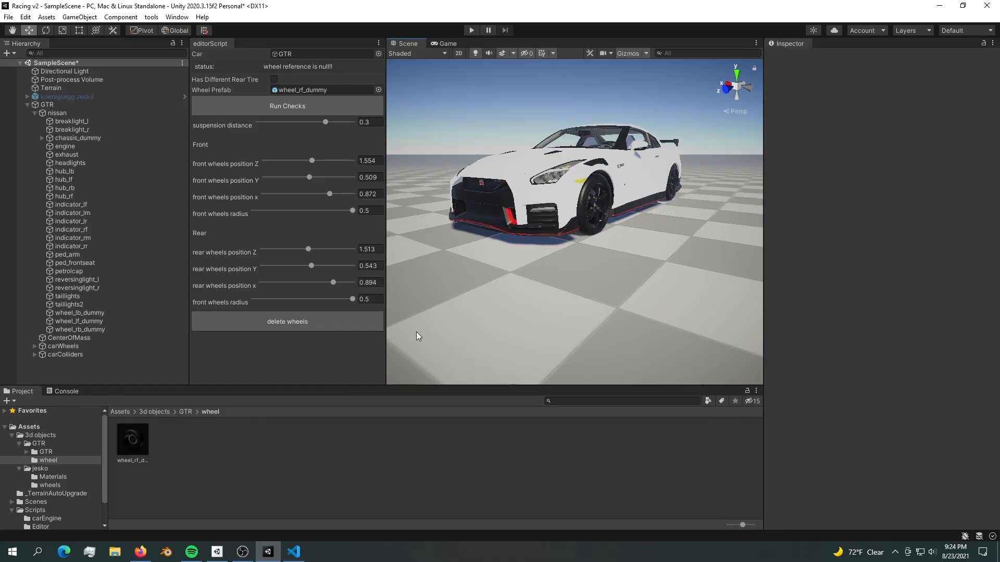
Set the GTR's wheels radius to 0.396.
left_click(56, 113)
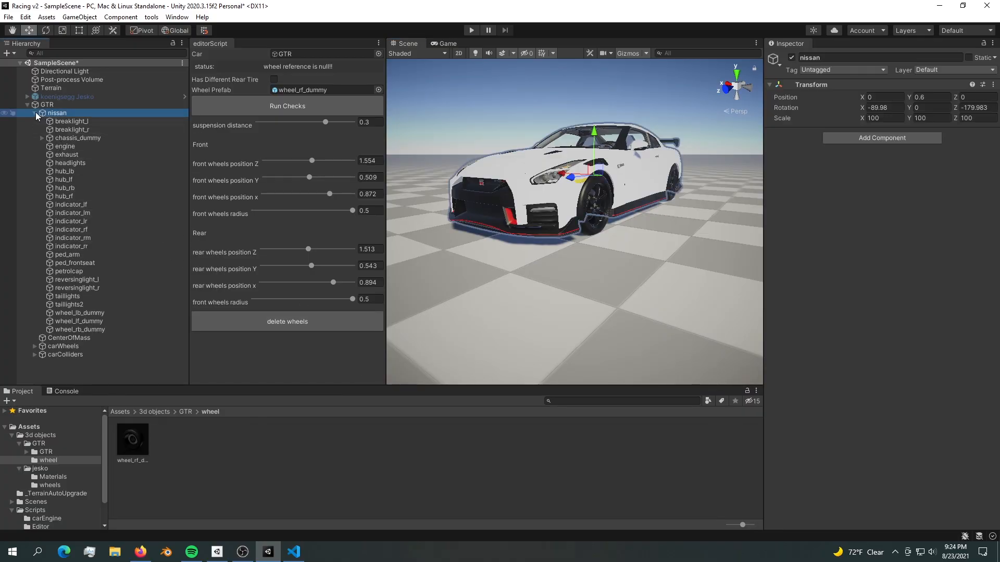
left_click(35, 113)
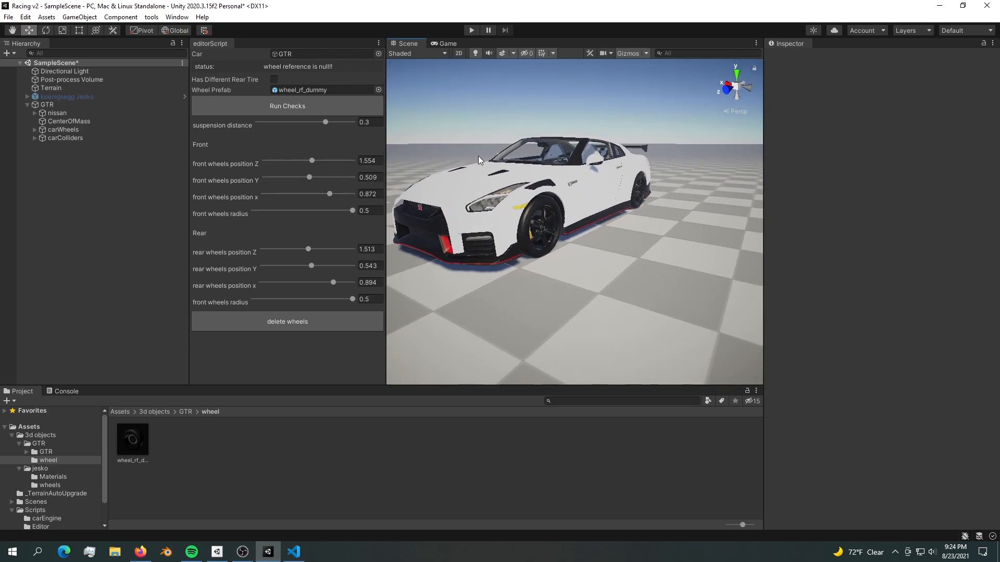
left_click(46, 105)
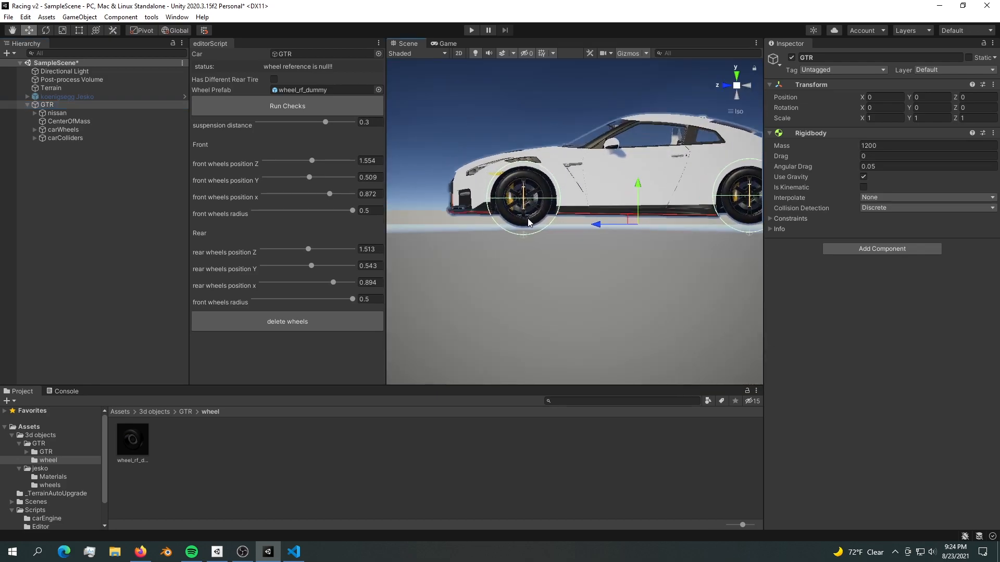
left_click_drag(350, 211, 319, 211)
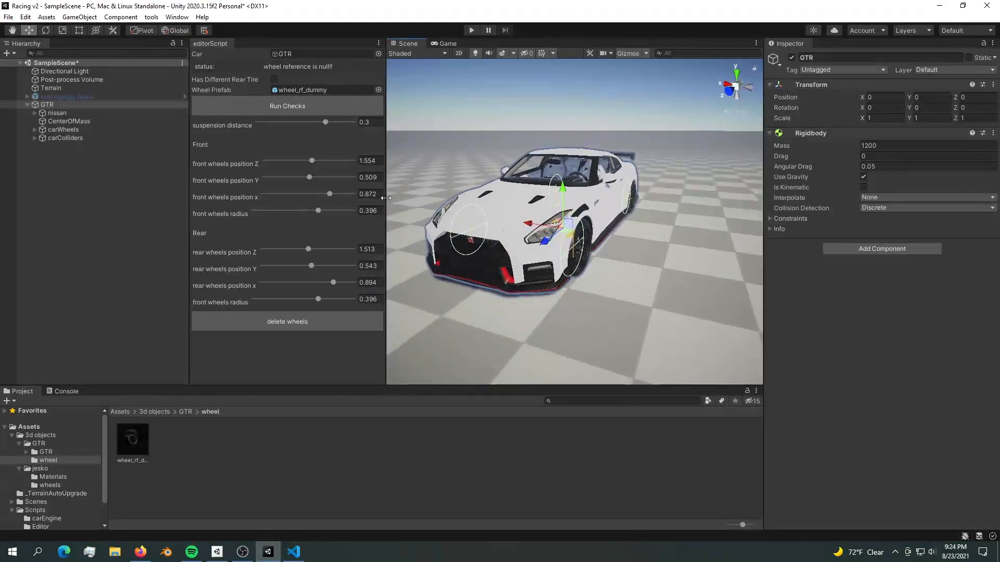
Add an empty child under the GTR with a Box Collider around the body.
right_click(46, 104)
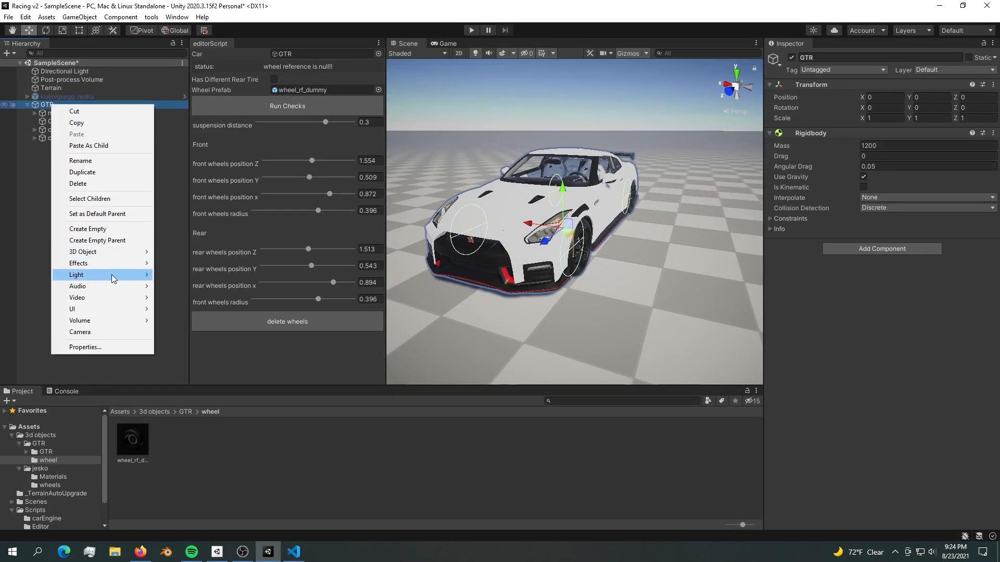
left_click(87, 228)
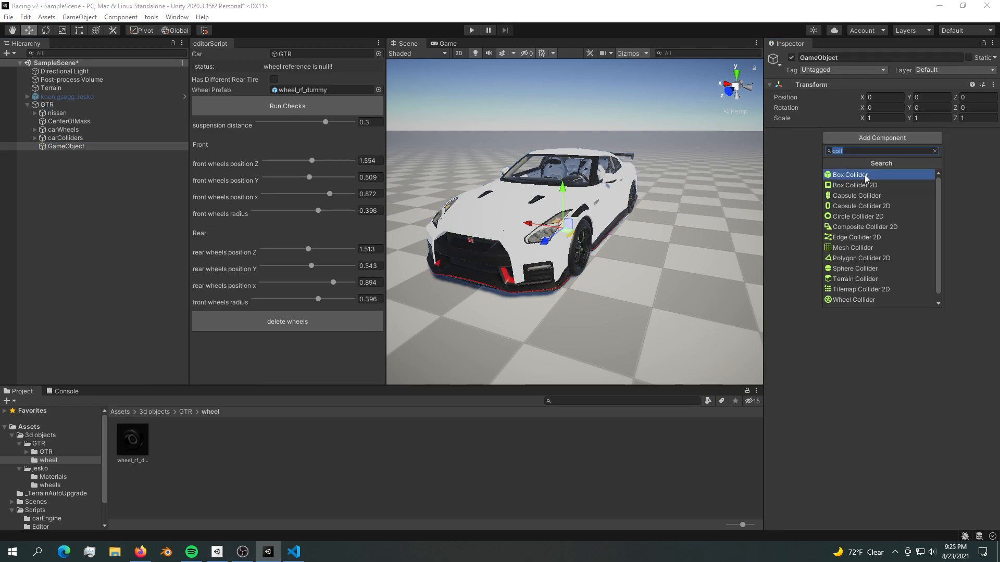
left_click(848, 175)
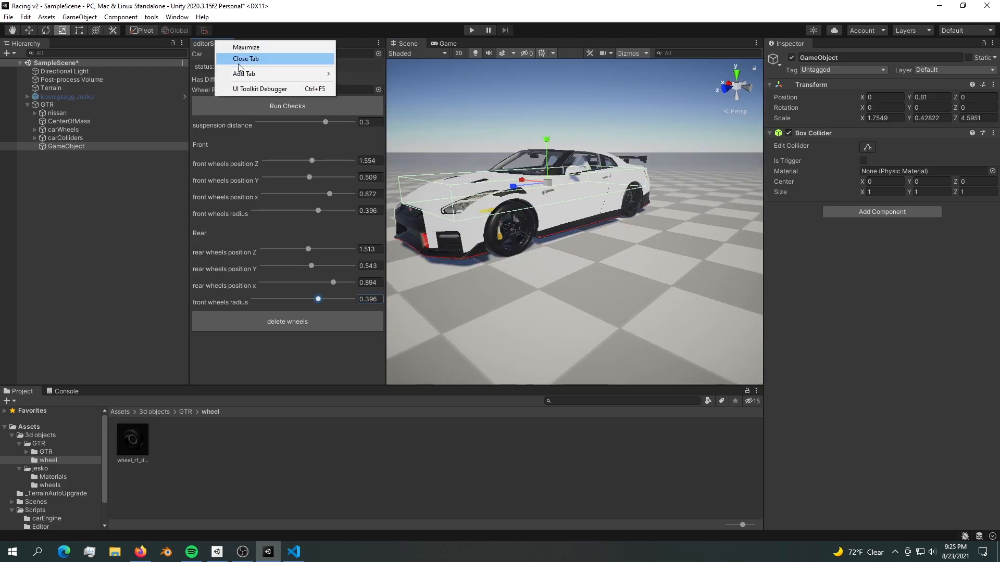
left_click(244, 59)
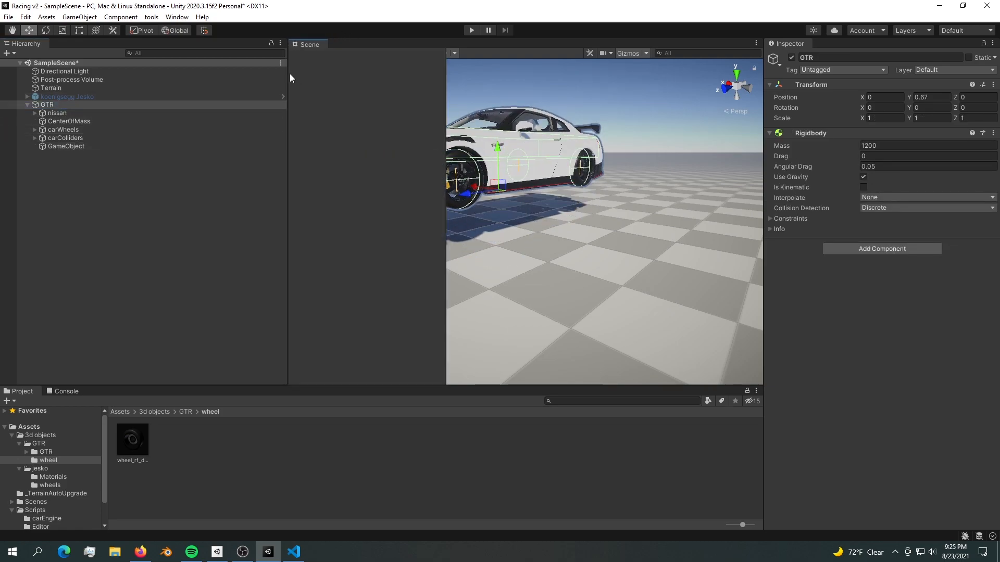
left_click(60, 96)
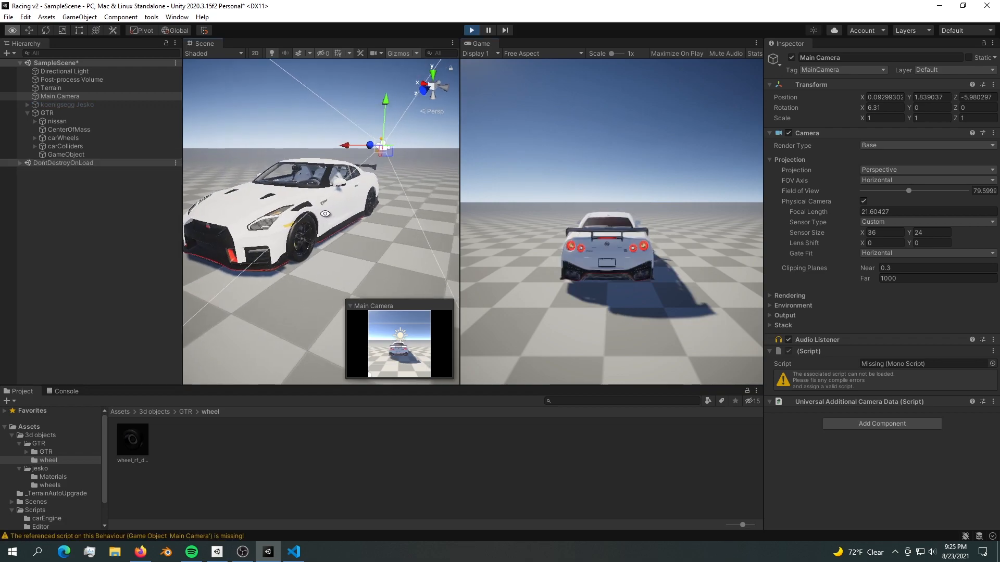
left_click(46, 113)
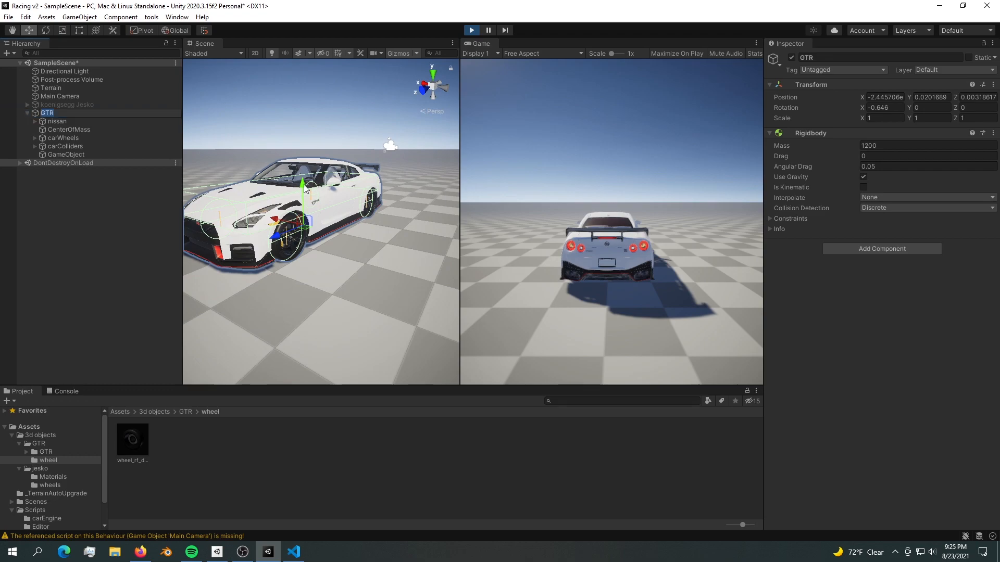
left_click_drag(303, 185, 303, 163)
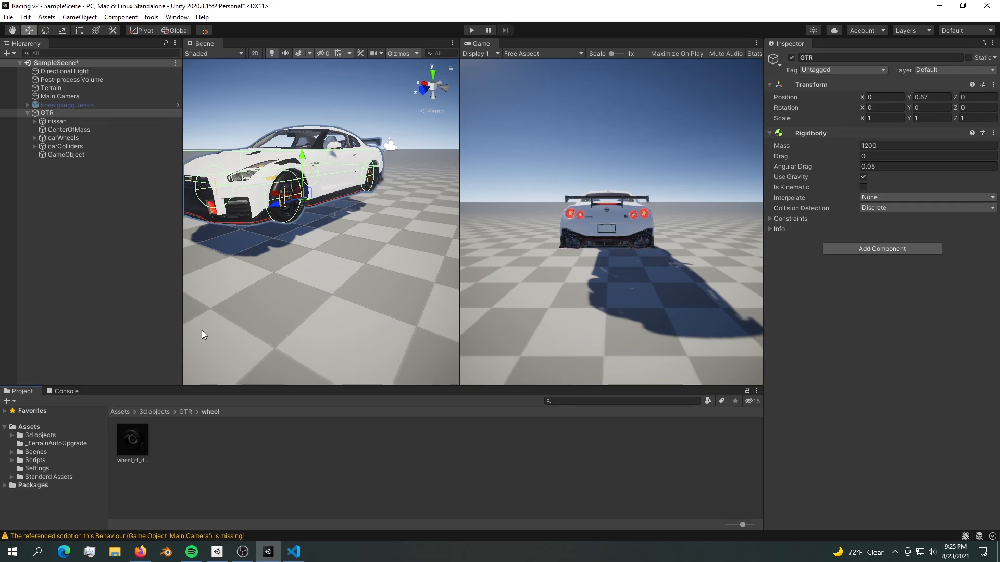
mouse_move(43, 472)
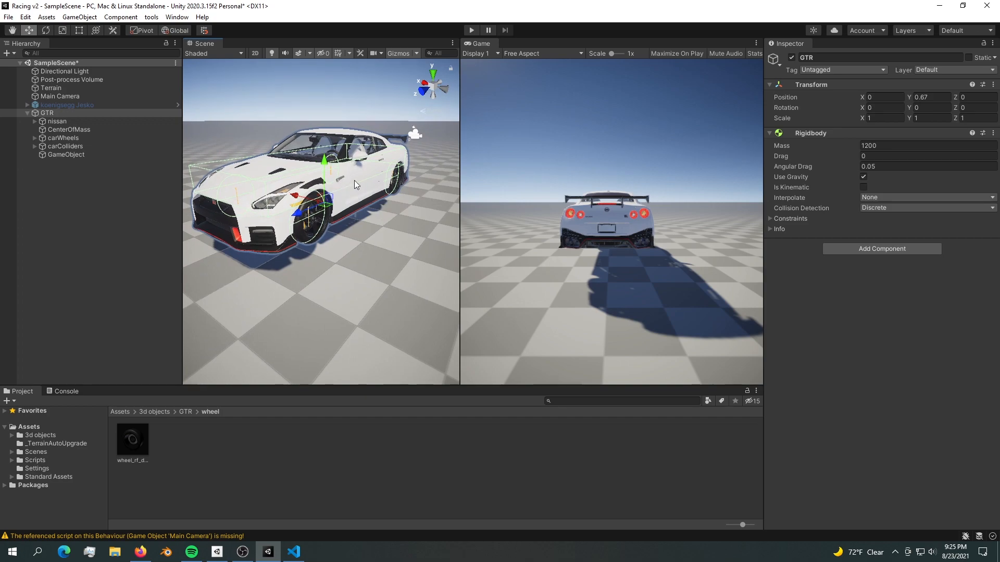
mouse_move(373, 169)
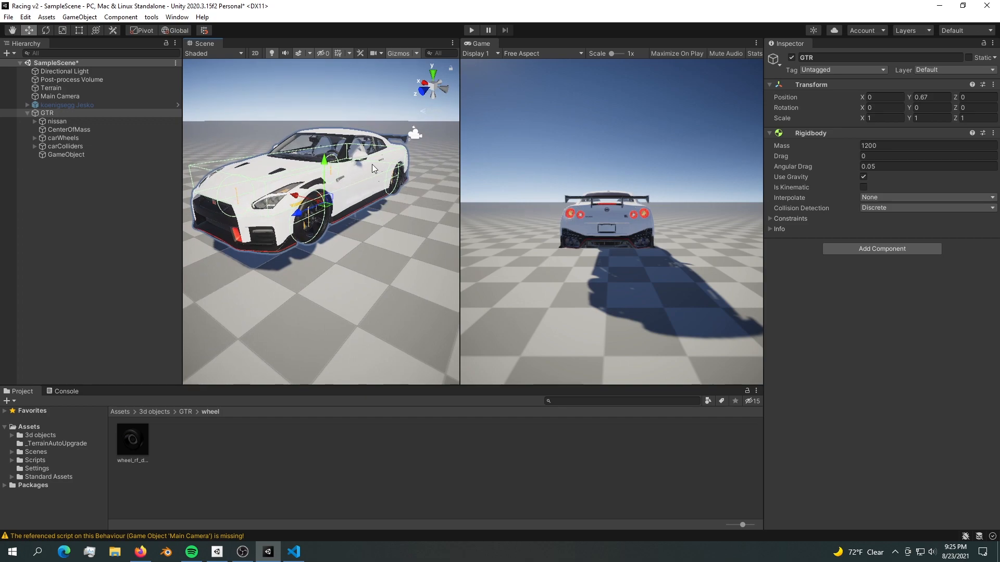
Open the carController script from Assets/Scripts/carEngine in VS Code.
left_click(29, 460)
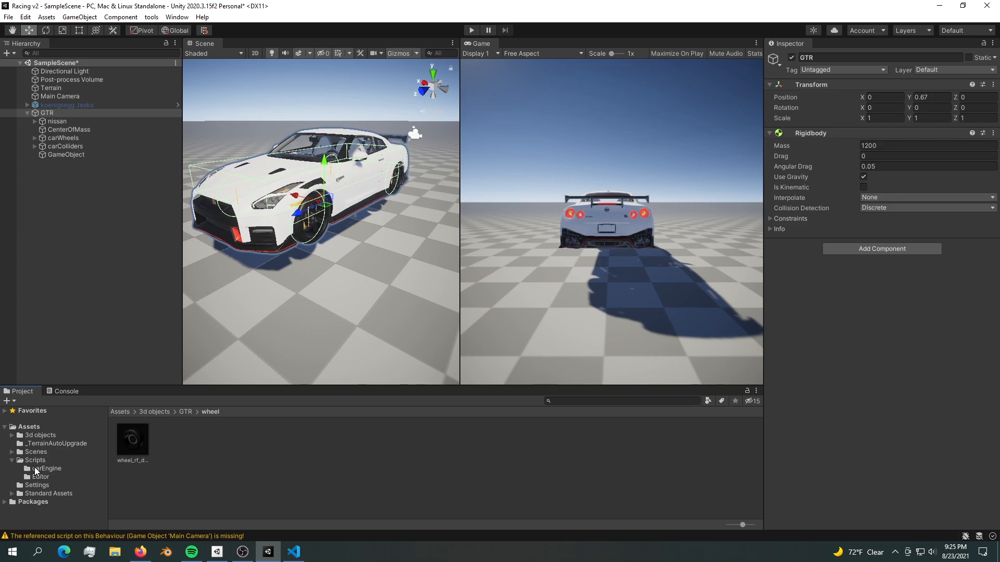
left_click(46, 469)
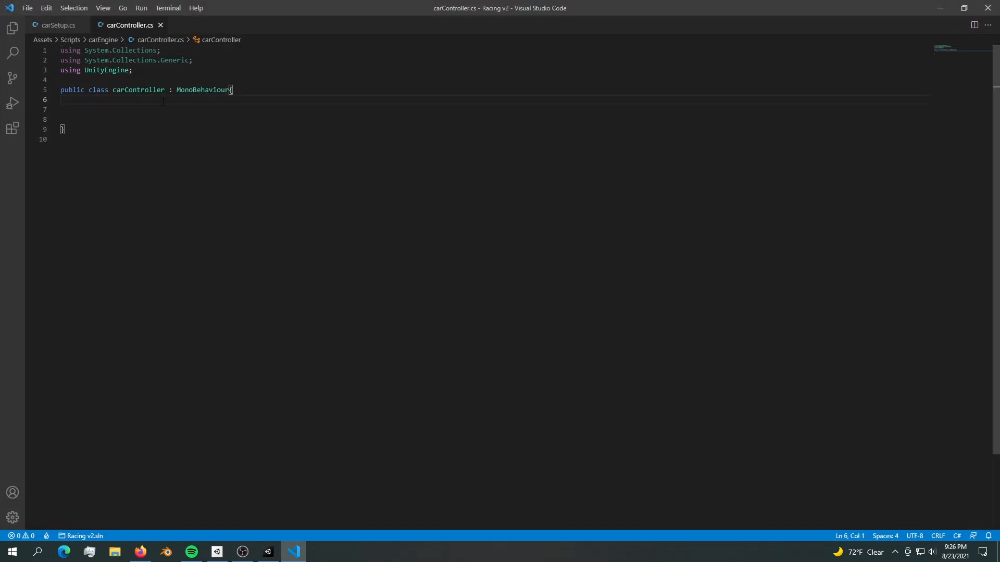
left_click(58, 25)
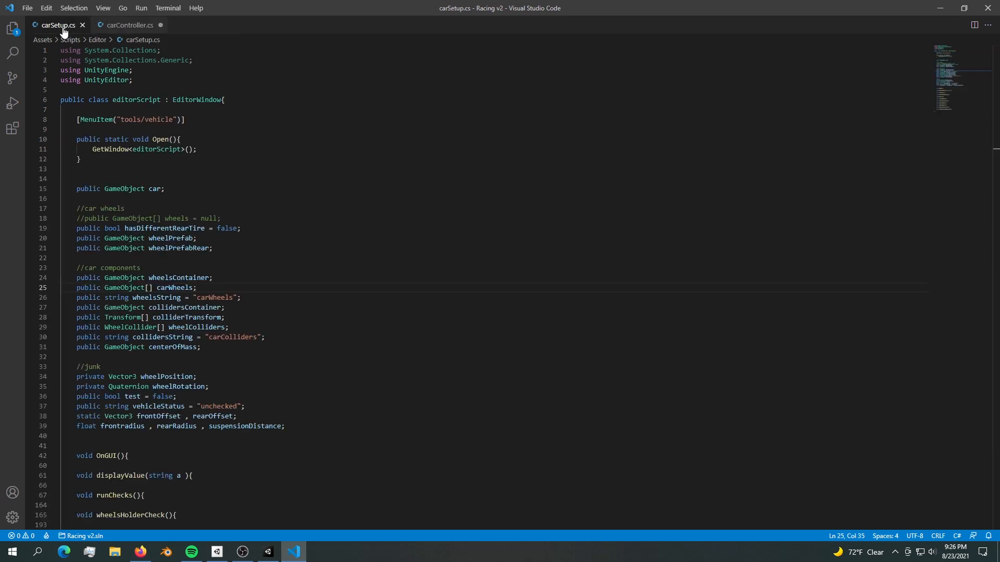
left_click(130, 25)
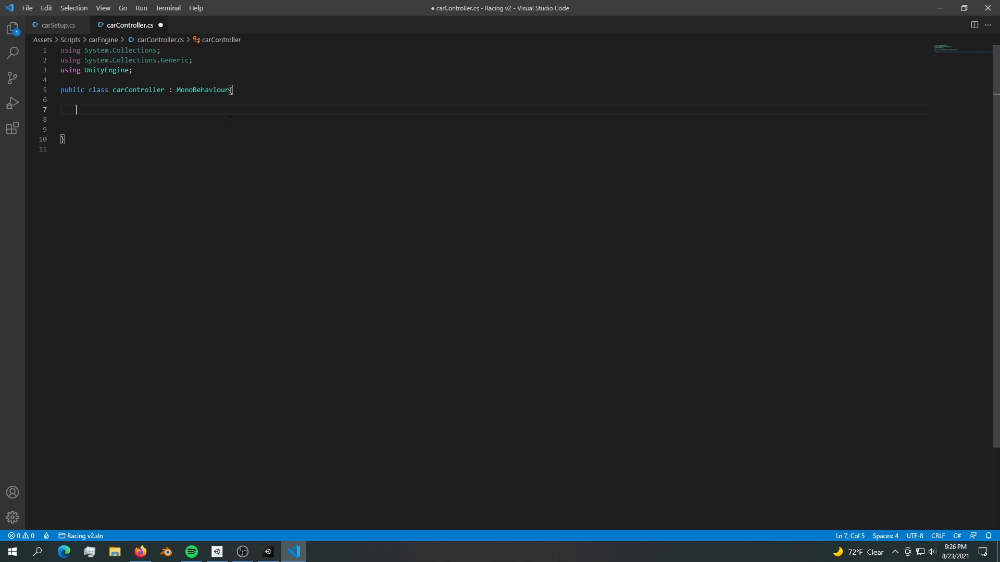
Declare 'public WheelCollider[] wheelColliders;' and begin an Update method.
type("public wh")
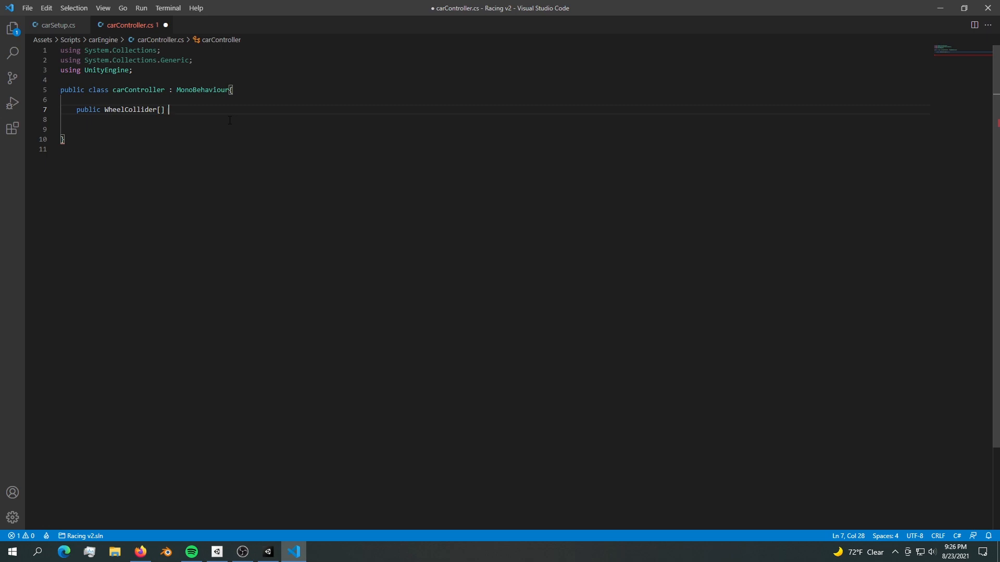
type("wheelColliders;")
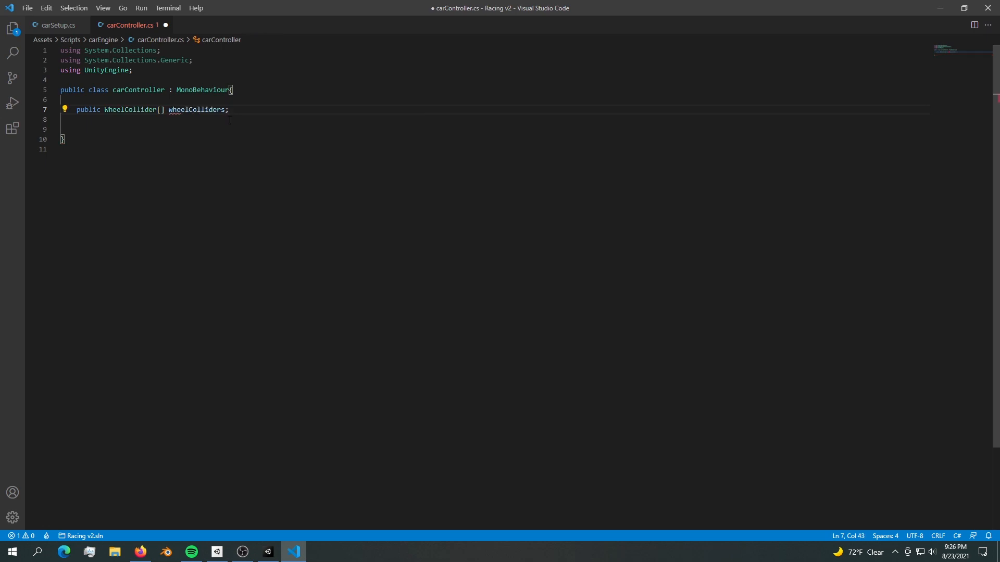
key("enter")
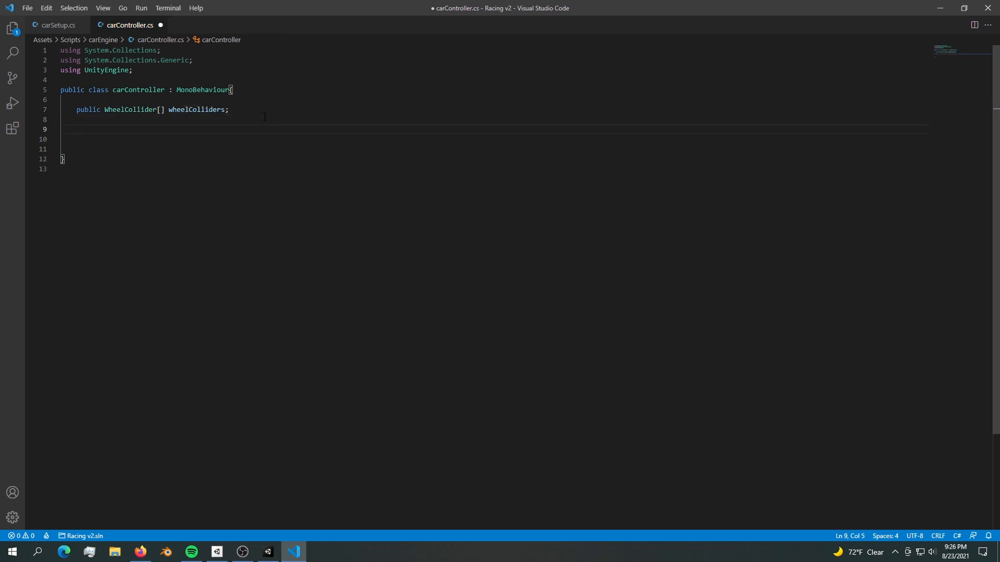
type("upda")
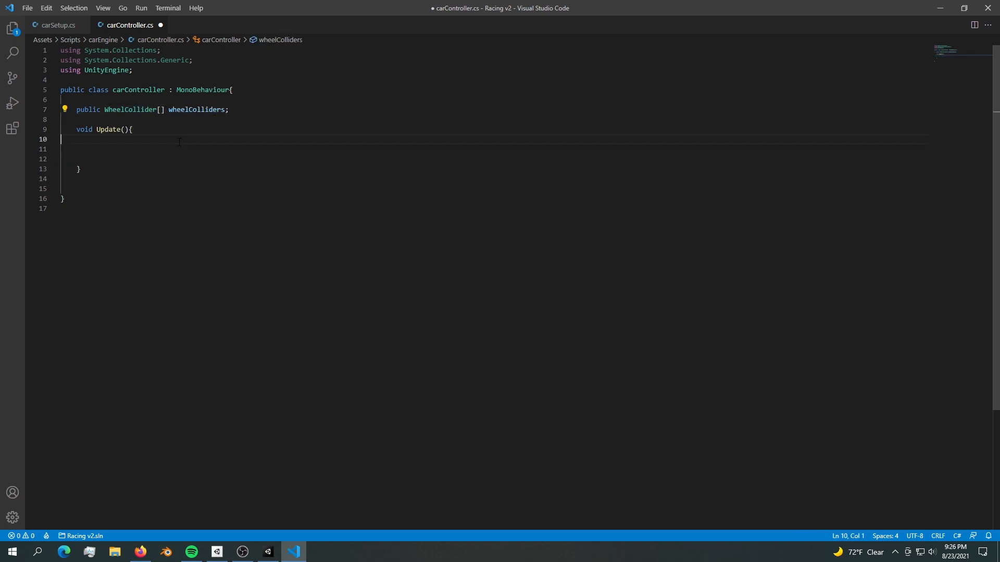
Write a for loop in Update setting wheelColliders[i].motorTorque from a torque value.
type("for (int i = 0; i < length; i++){")
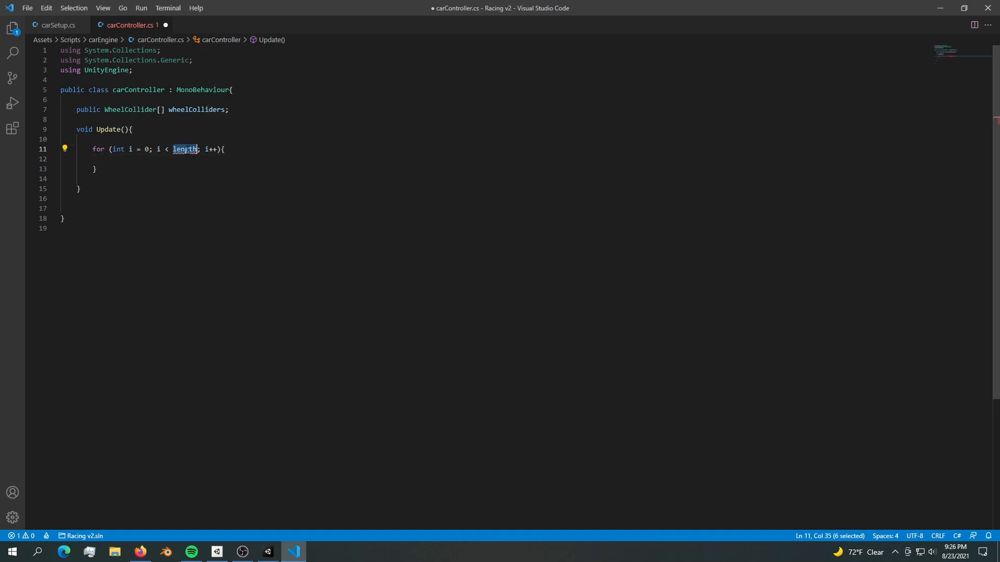
type("wheelColliders.L")
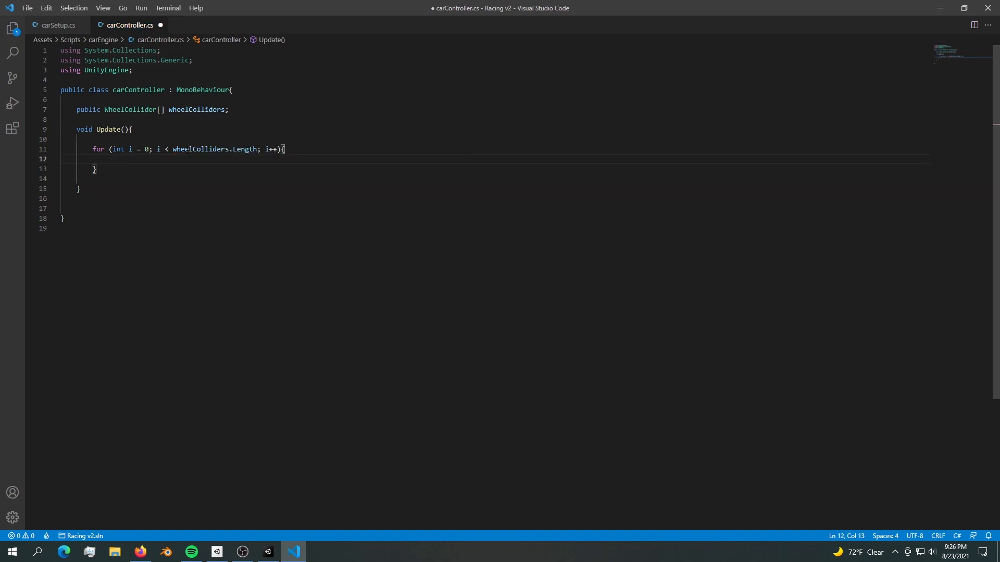
type("if(in")
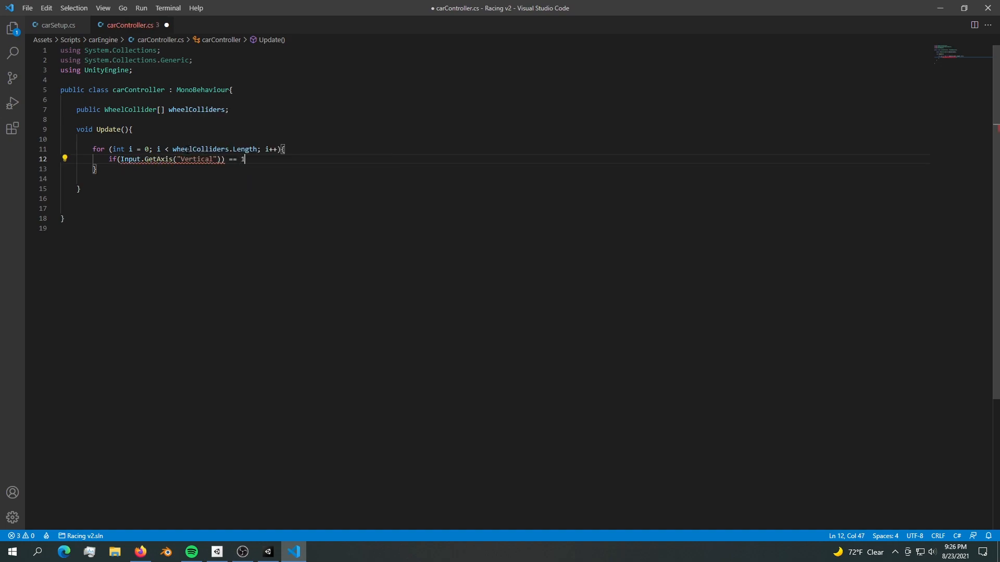
type("){}")
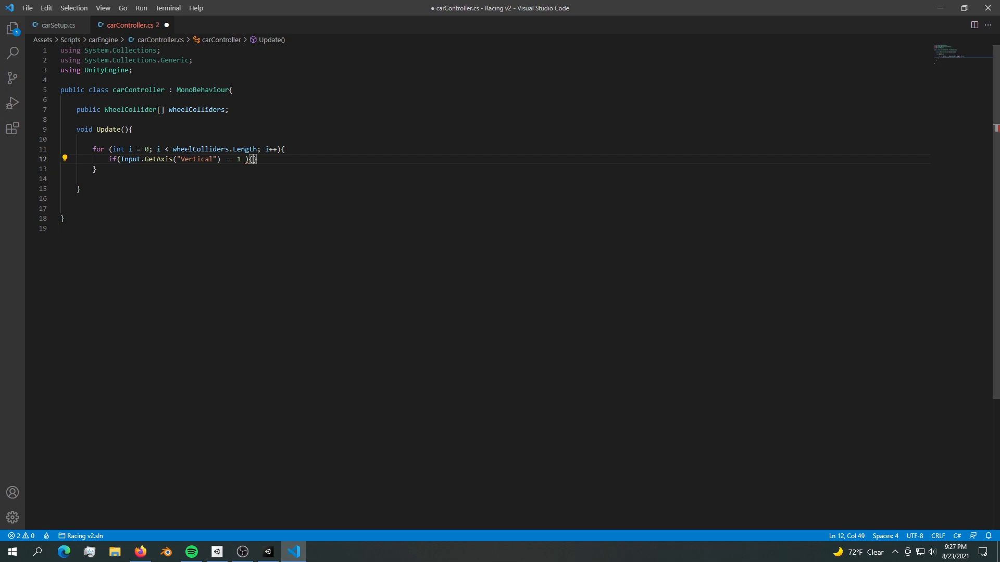
key("Enter")
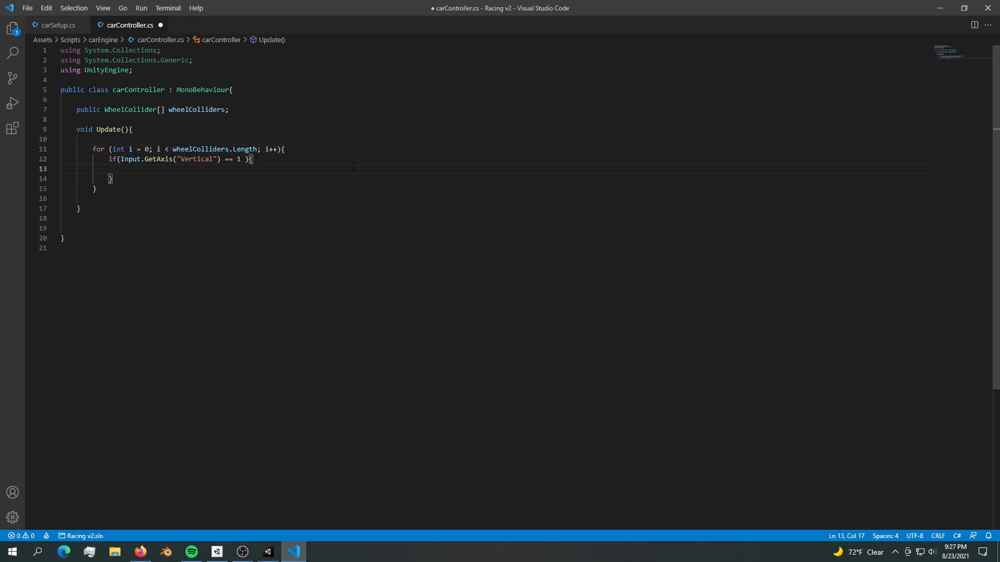
type("wheelColliders")
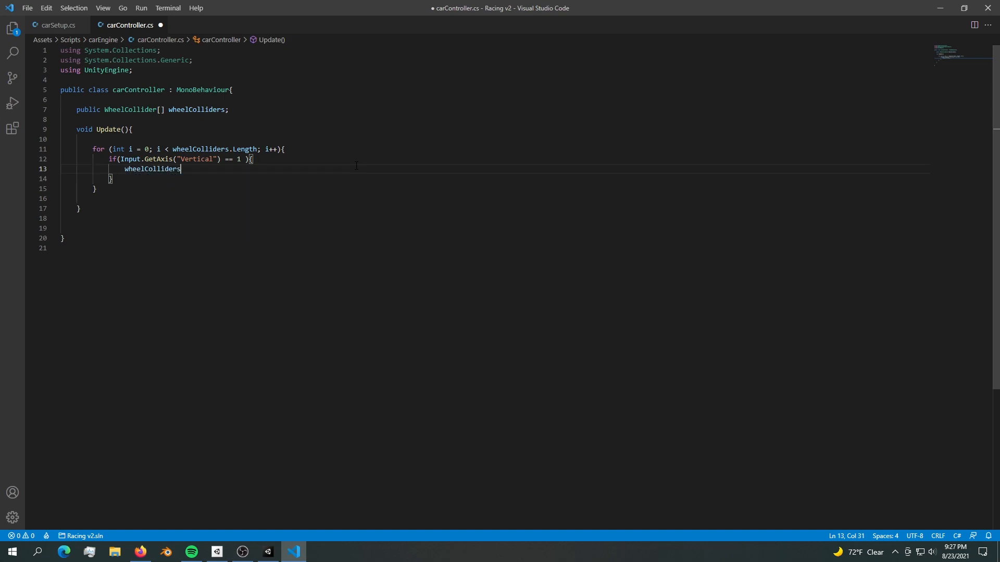
type("[i]")
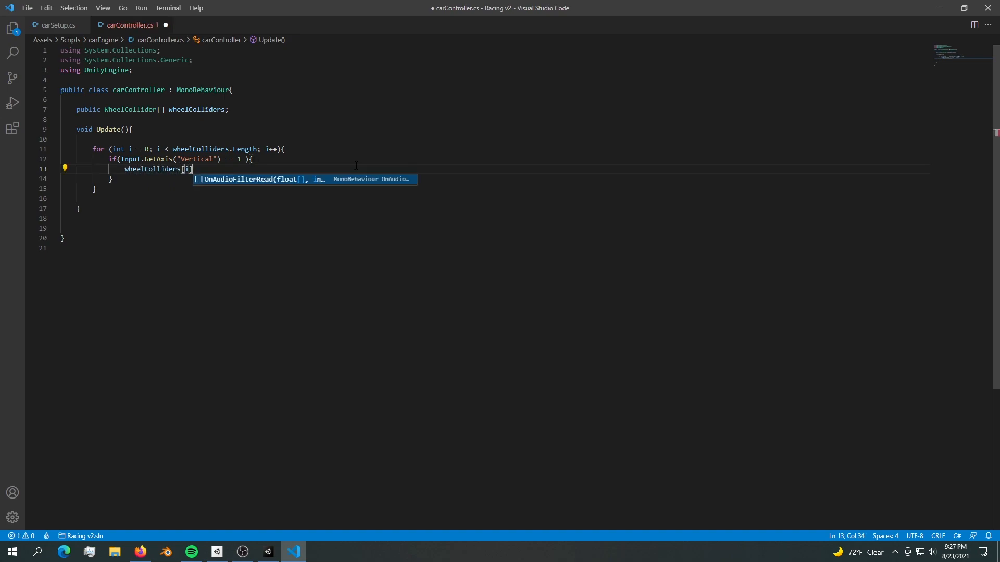
type(".motorTorque =")
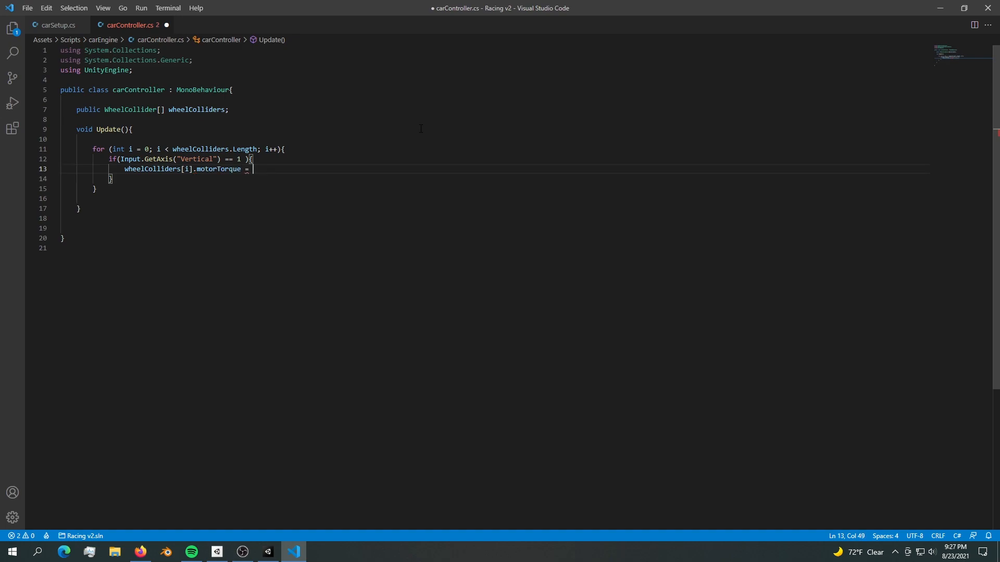
type("10 *")
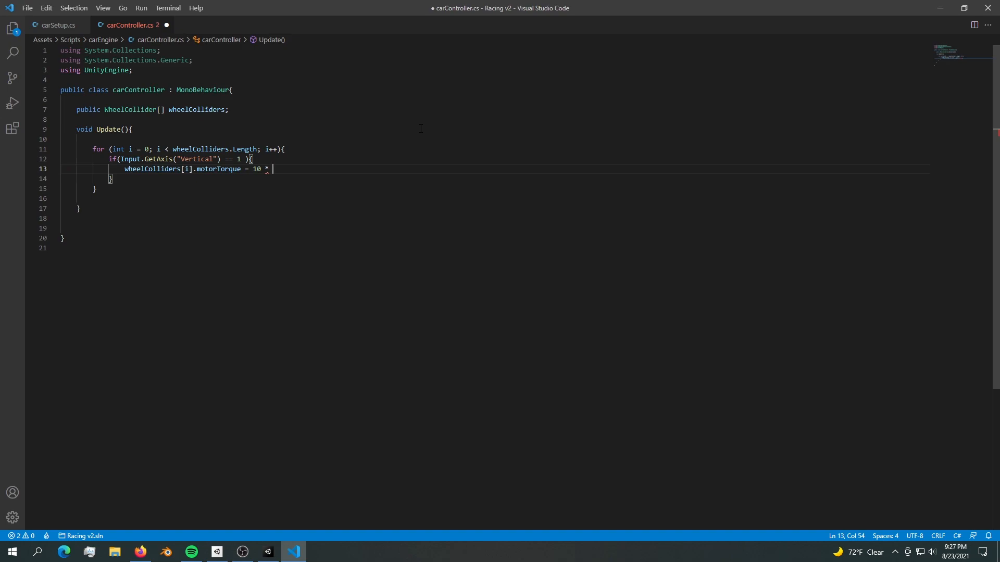
type("torque;")
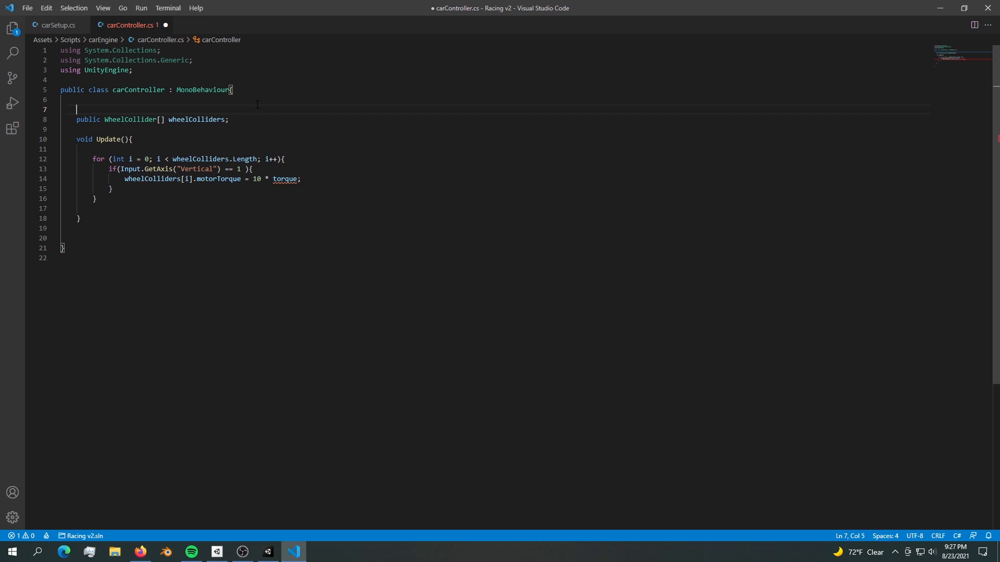
Add public float torque = 100, multiply it by Input.GetAxis("Vertical"), and save.
type("public float torque")
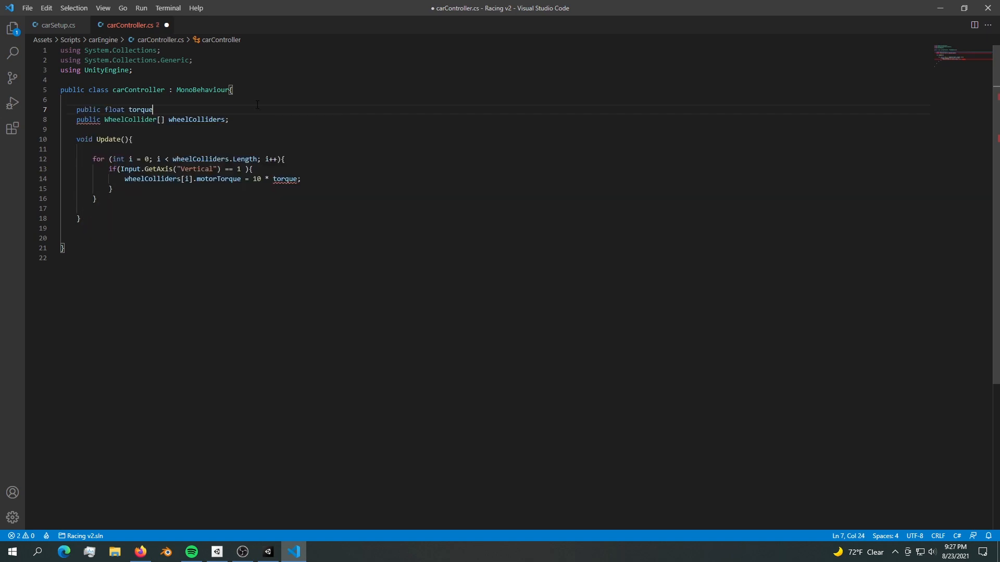
type("= 100;")
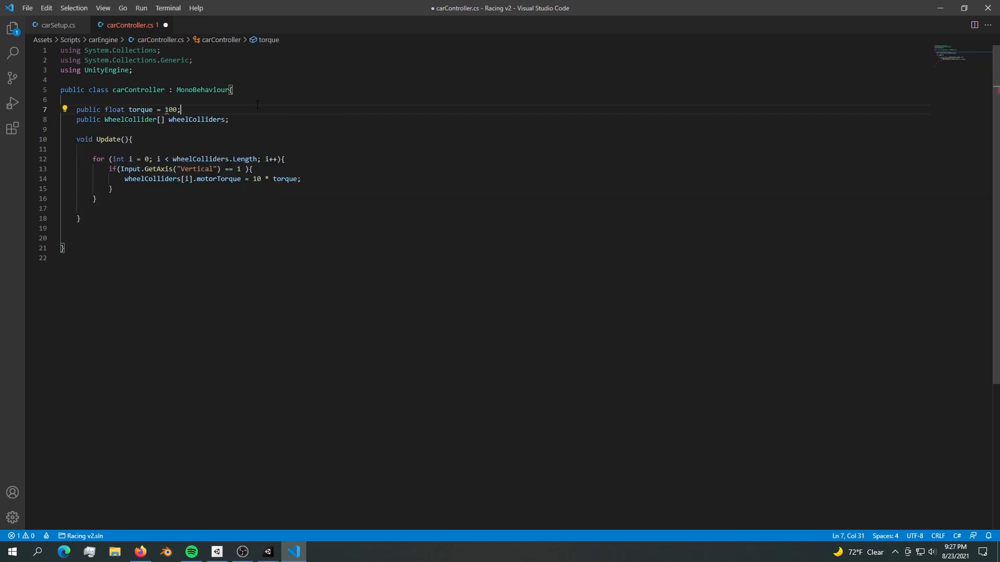
left_click(158, 158)
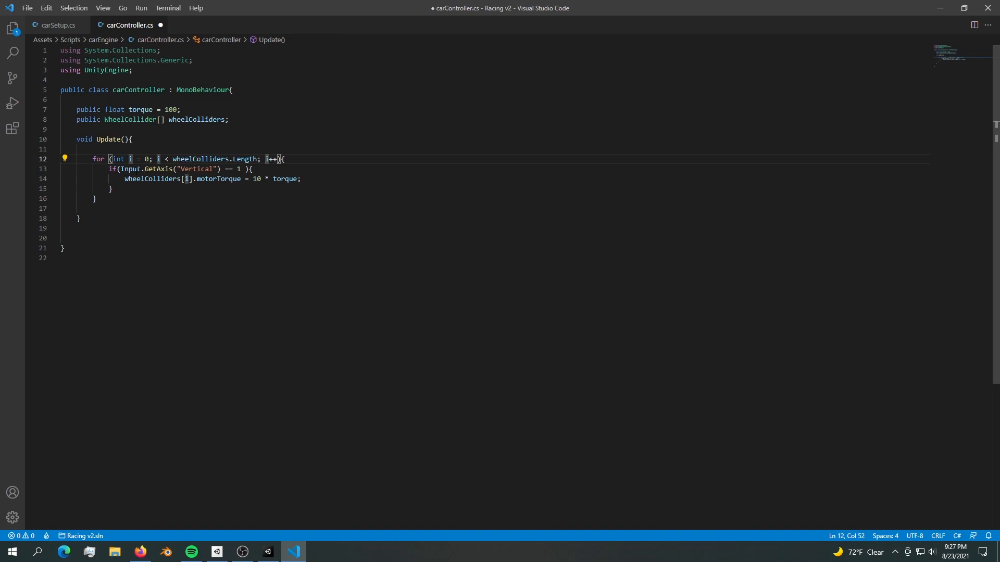
double_click(131, 169)
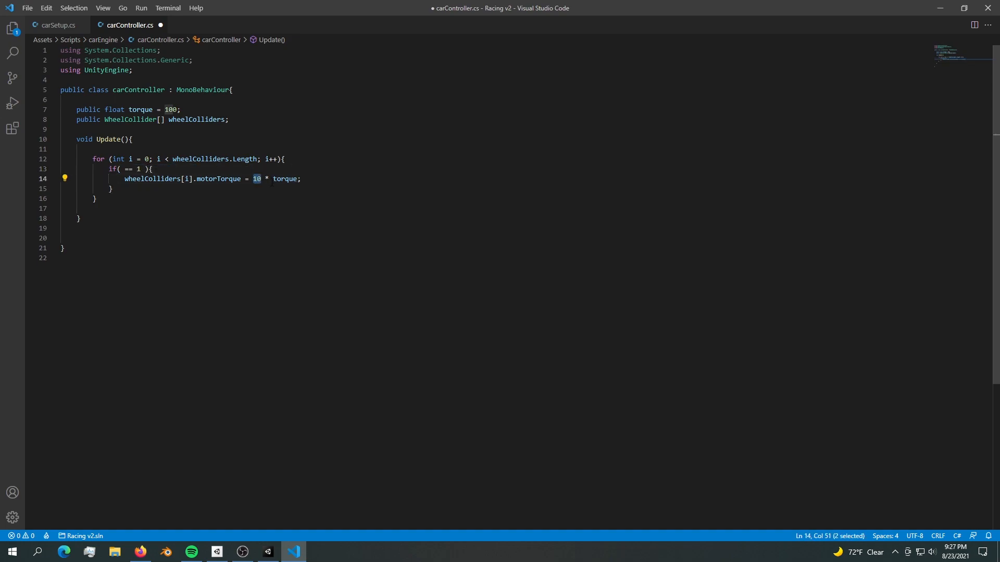
type("Input.GetAxis(\"Vertical\")")
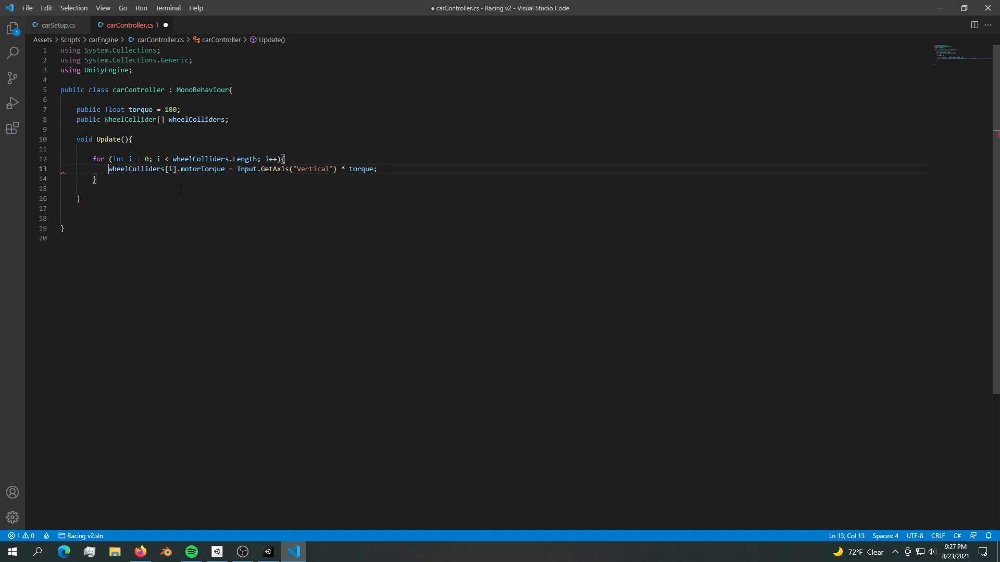
key("ctrl+s")
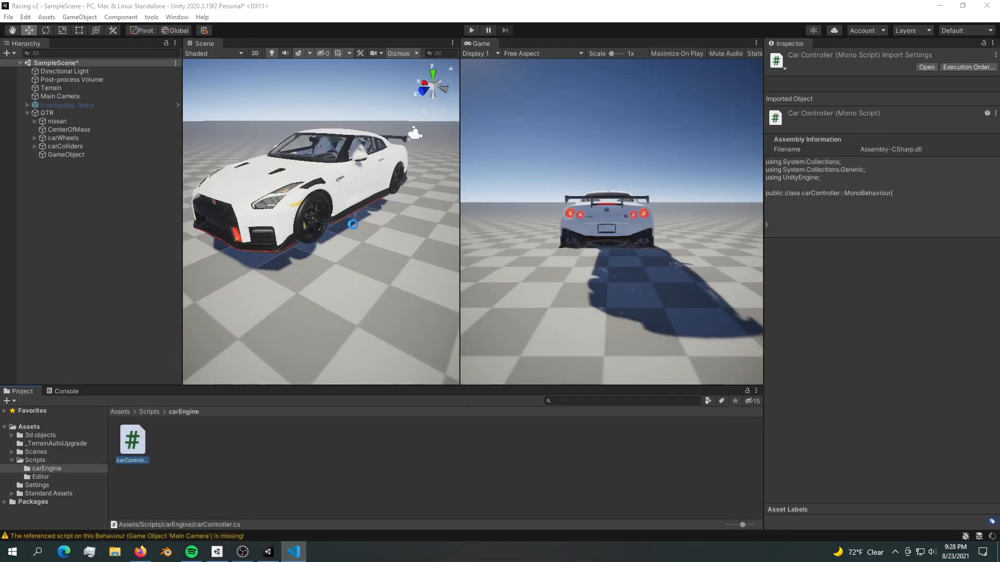
Attach carController to the koenigsegg Jesko with four Wheel Colliders entries.
left_click(65, 104)
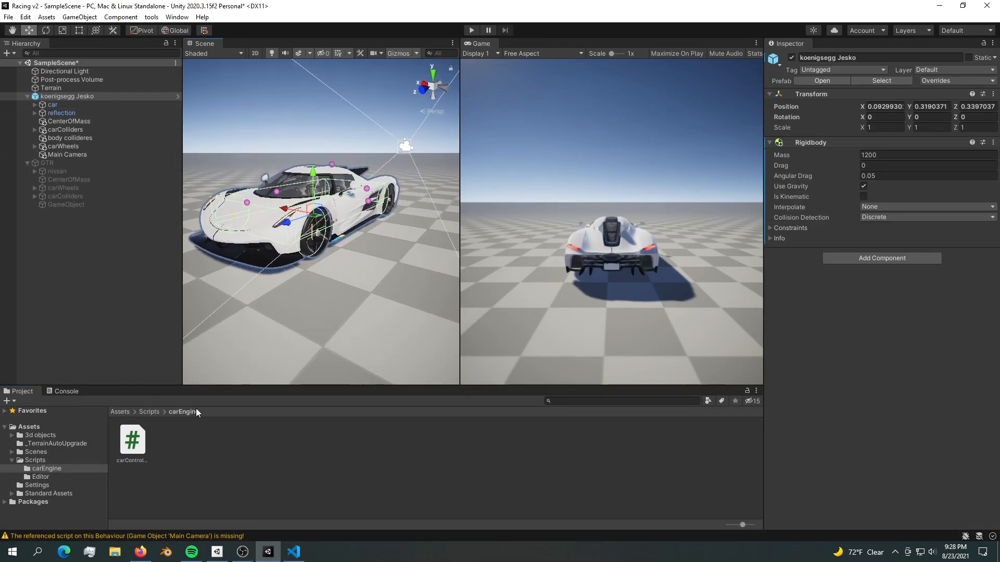
left_click(67, 96)
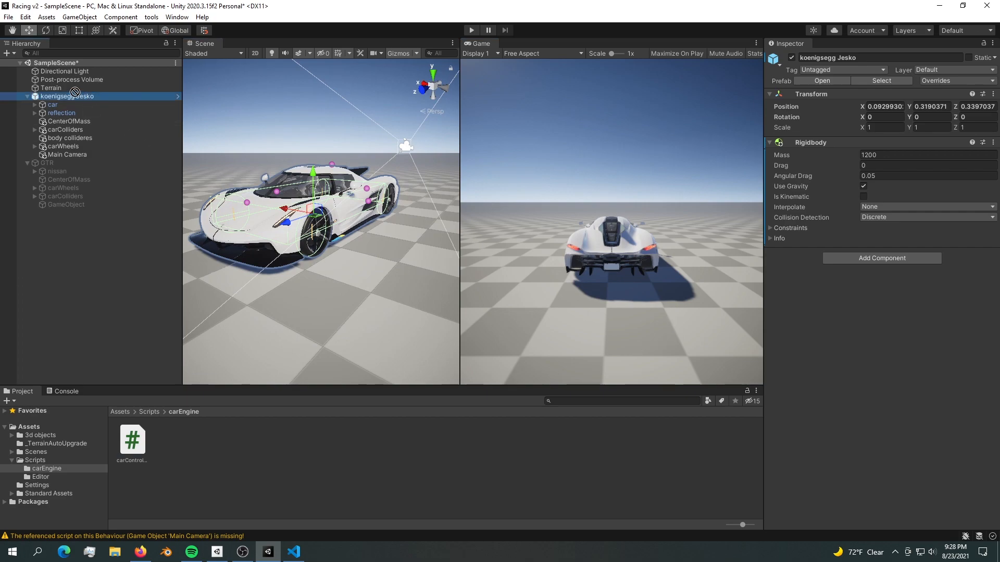
left_click(881, 258)
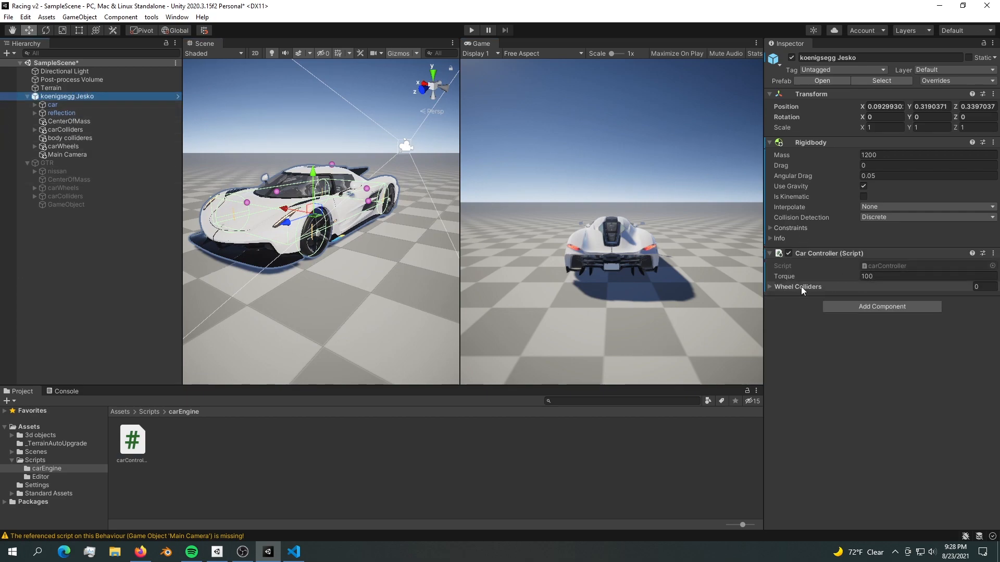
left_click(770, 286)
type("4")
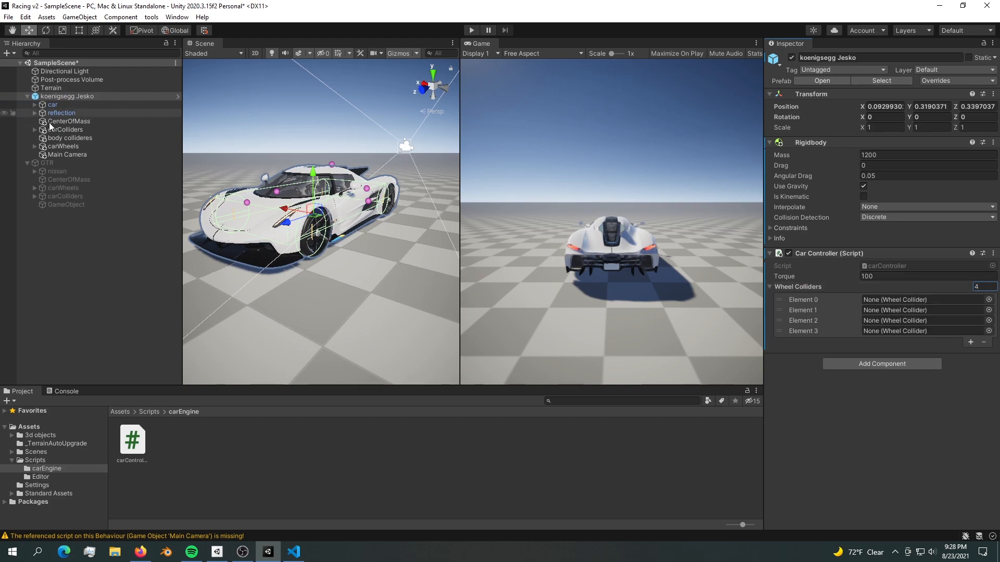
Enter play mode to test the Jesko driving under the script's torque.
left_click(42, 129)
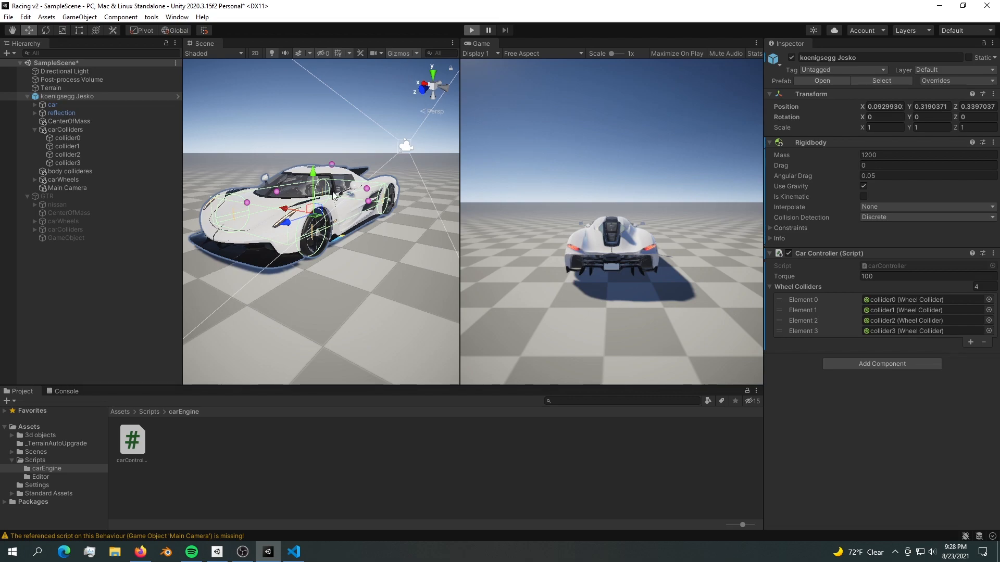
left_click(471, 30)
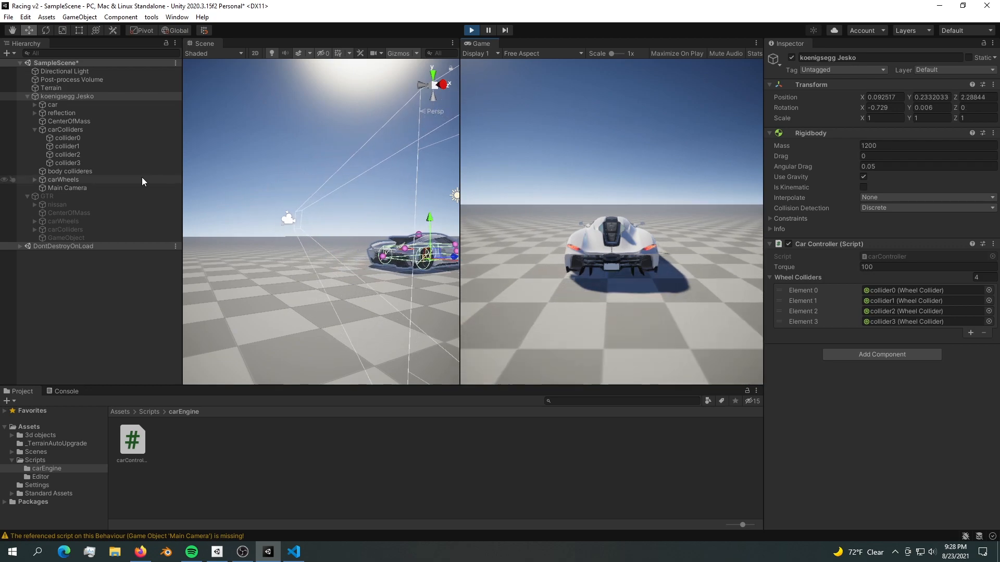
left_click(52, 105)
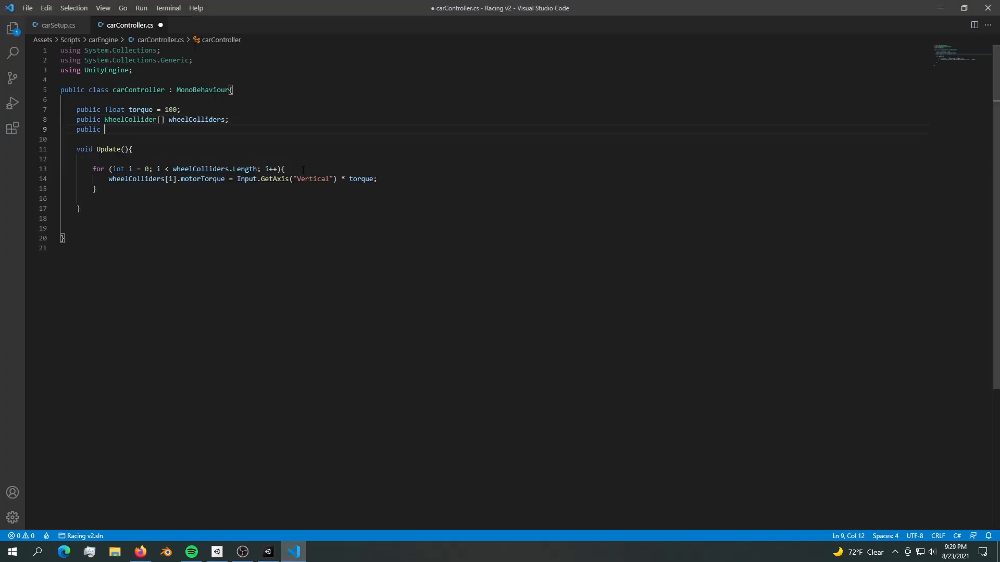
Declare a public Transform[] wheelTransforms array in carController.
type("tra")
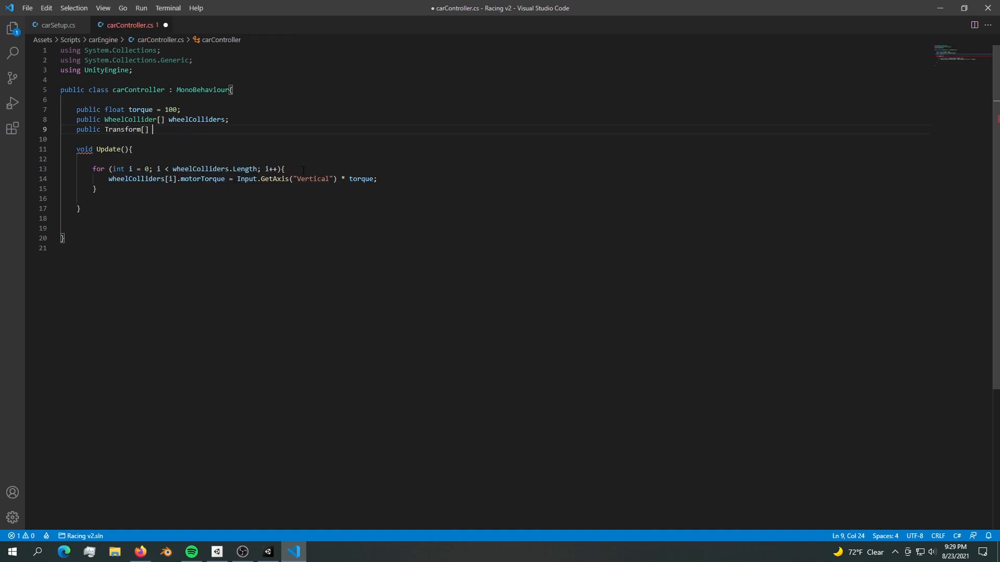
type("wheelTransforms;")
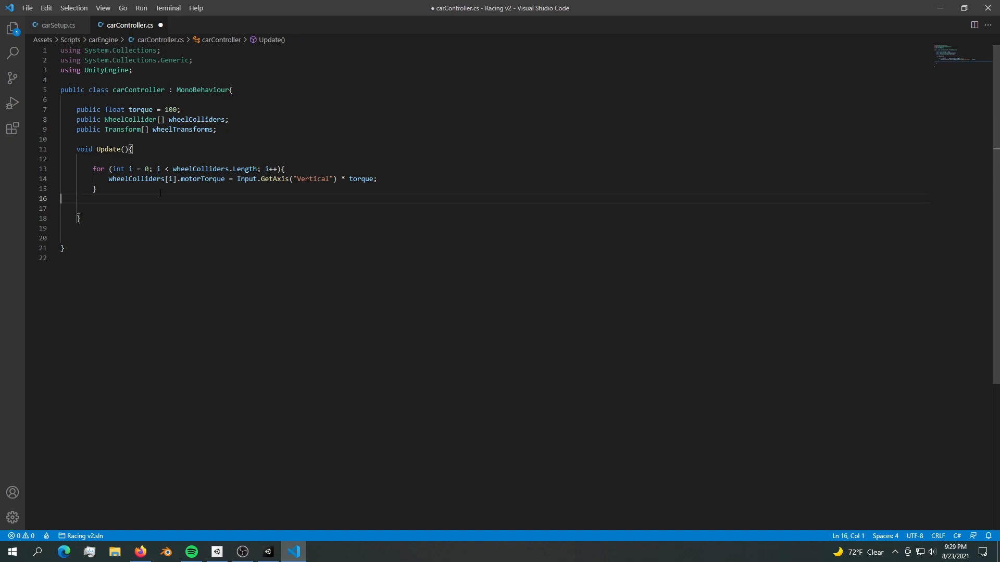
key("Enter")
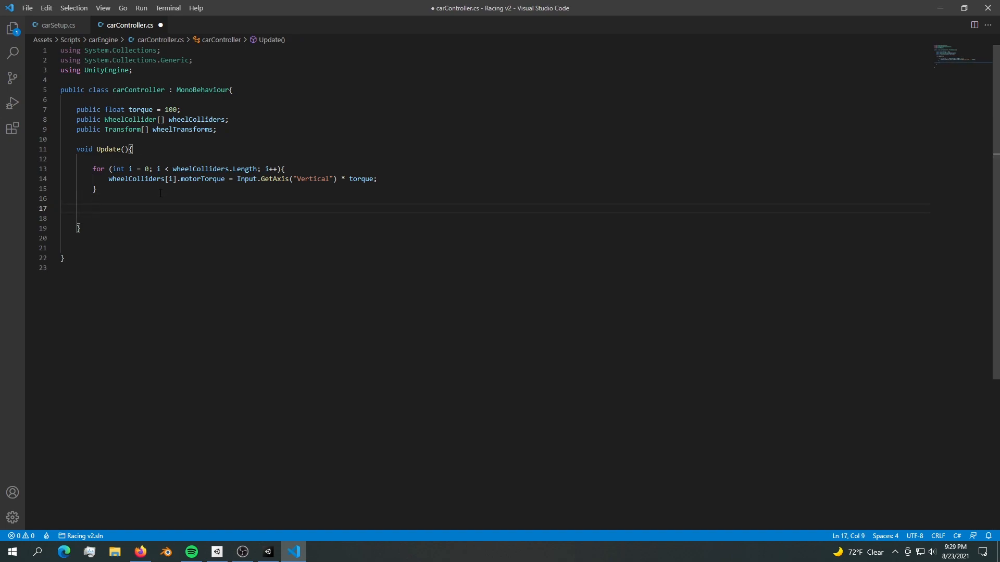
Copy updateWheels from carSetup.cs and call updateWheels() inside Update.
left_click(58, 25)
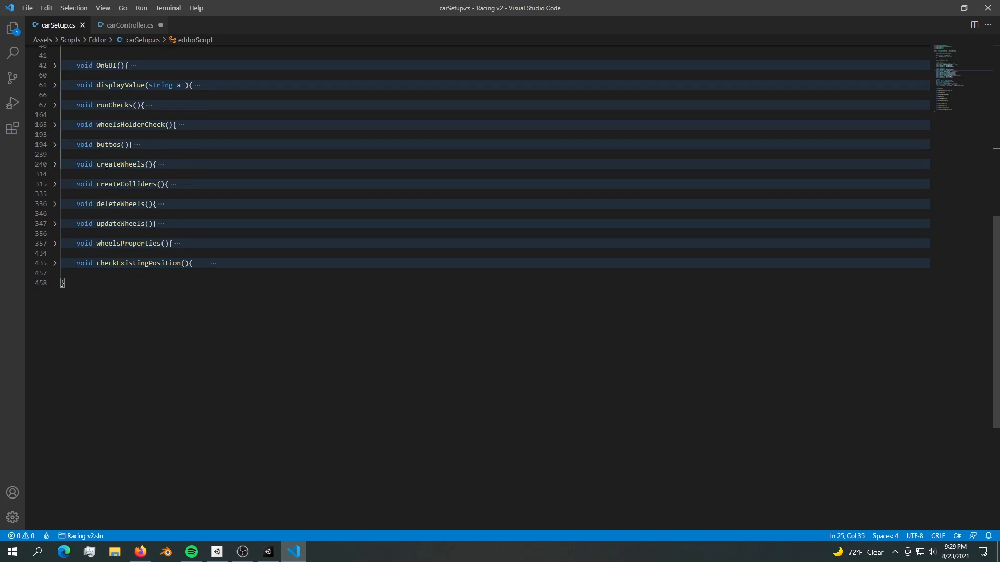
left_click(54, 223)
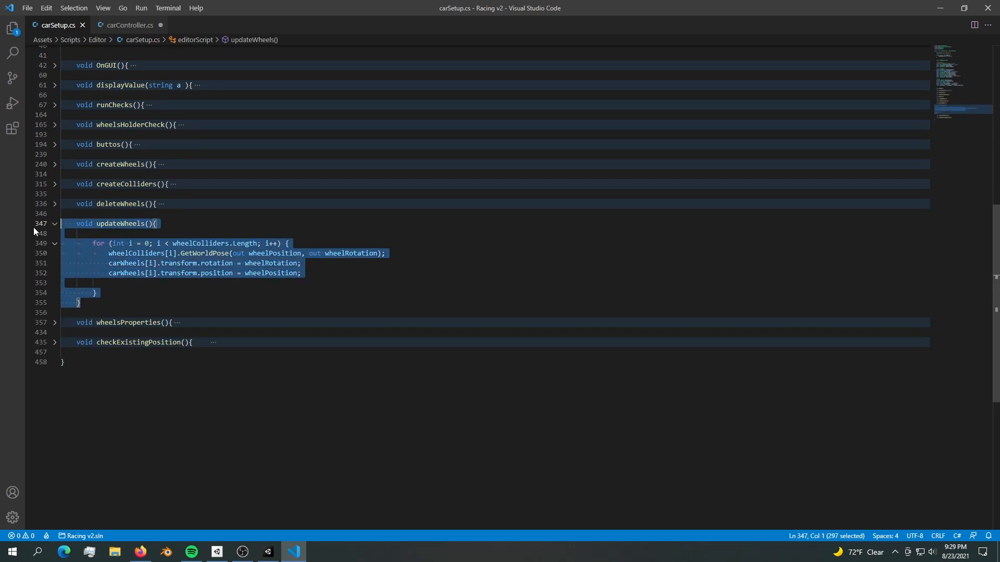
left_click(130, 25)
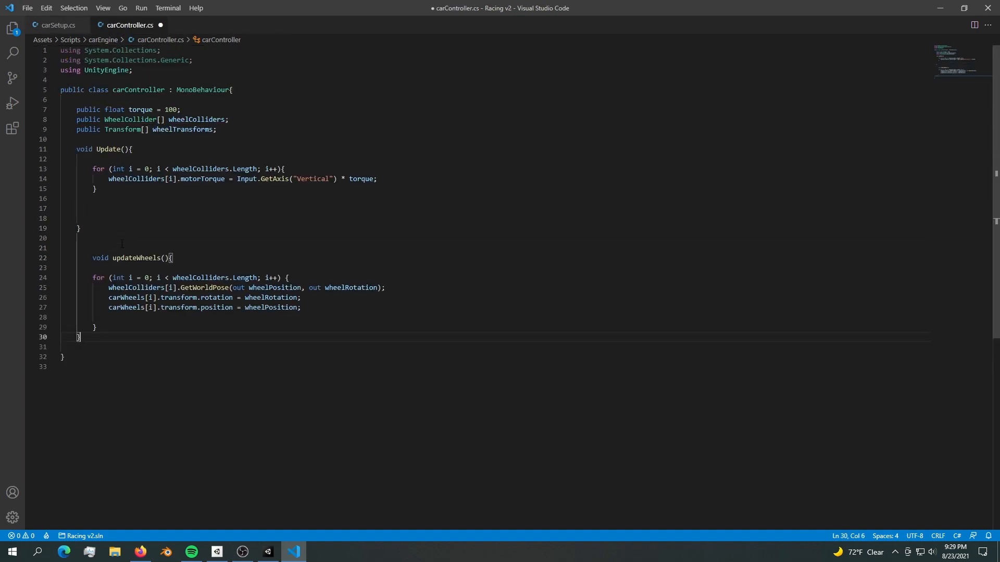
type("updateWheels();")
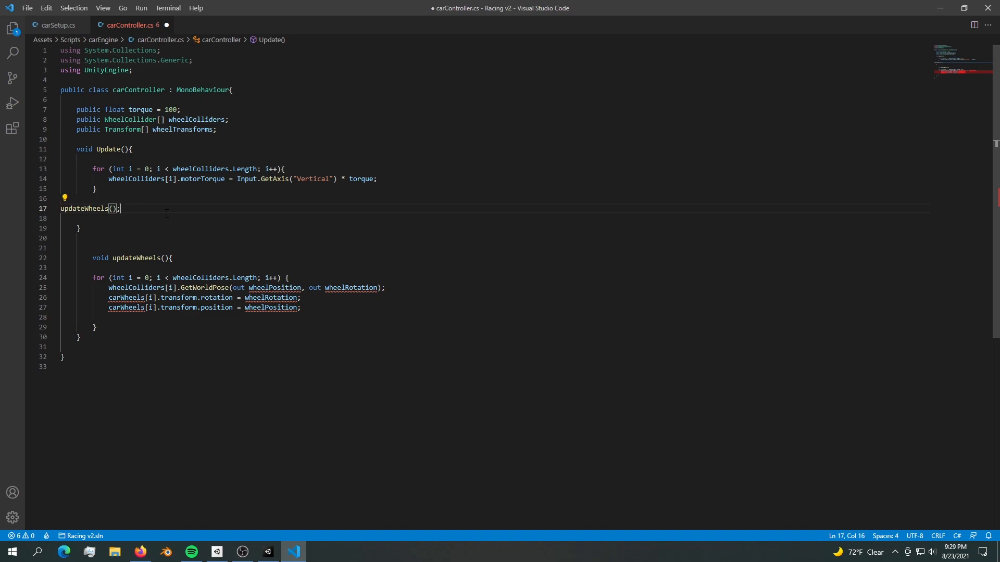
Bring over the wheelPosition/wheelRotation fields and rename carWheels references to wheelTransforms.
double_click(135, 261)
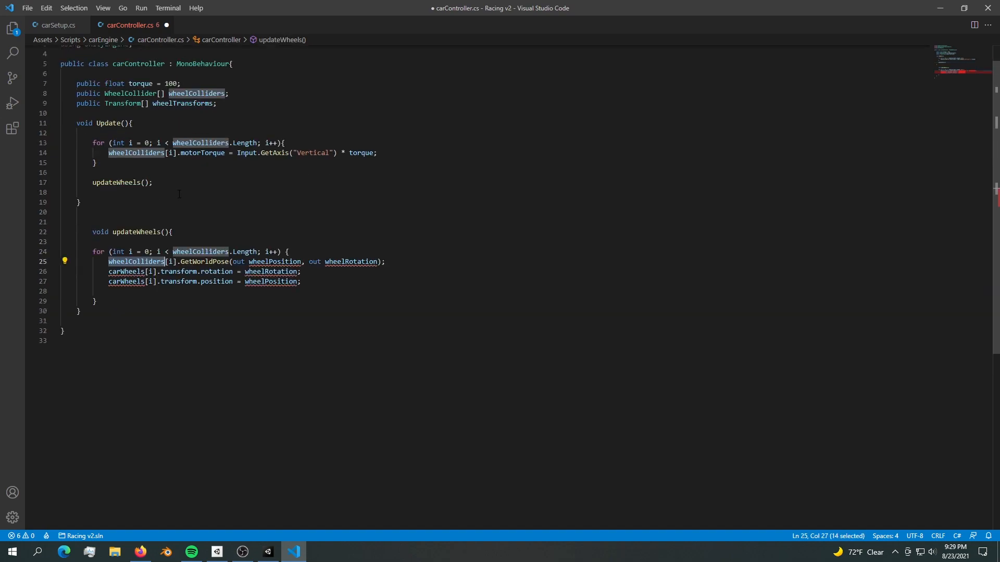
double_click(171, 83)
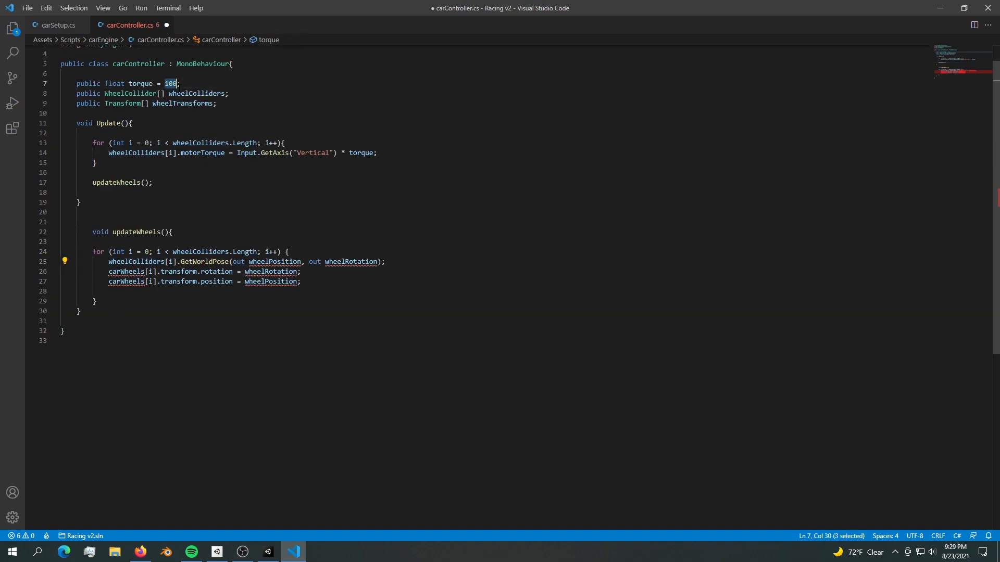
double_click(270, 271)
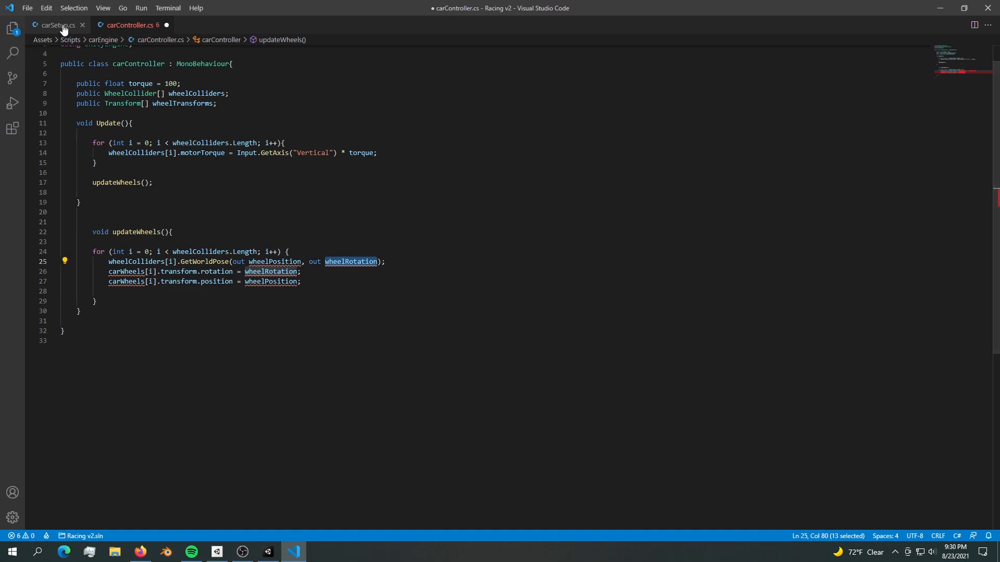
left_click(54, 25)
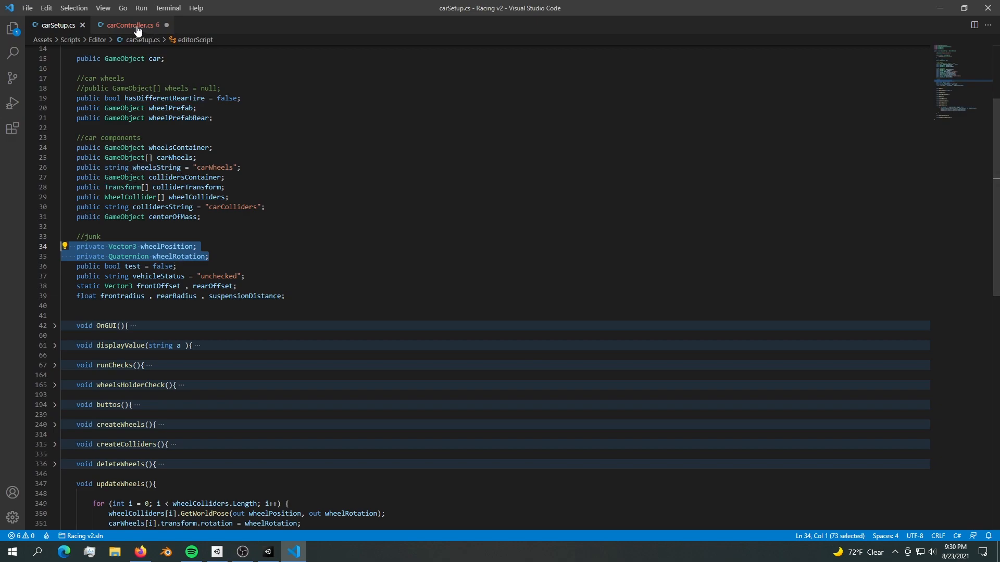
left_click(131, 24)
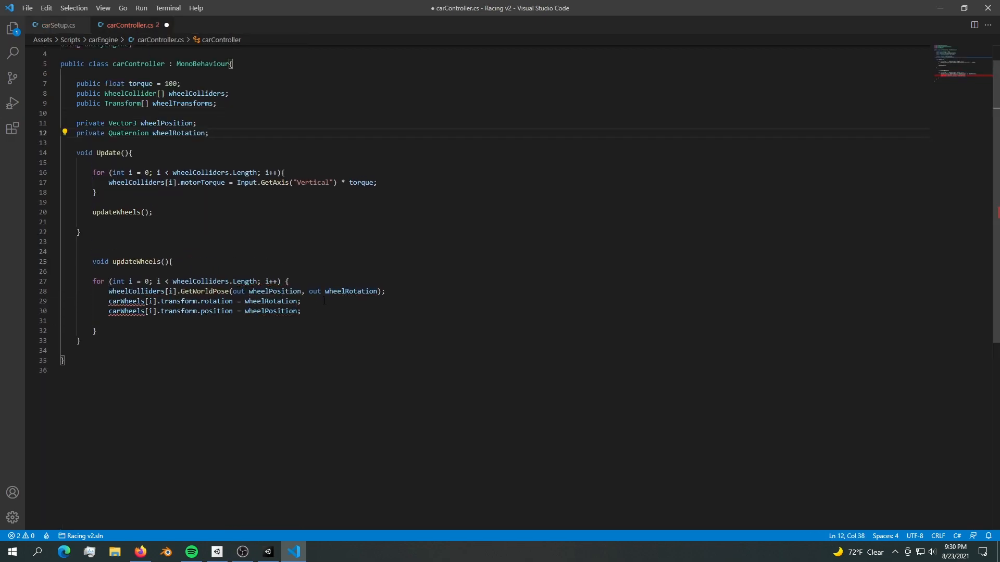
double_click(126, 275)
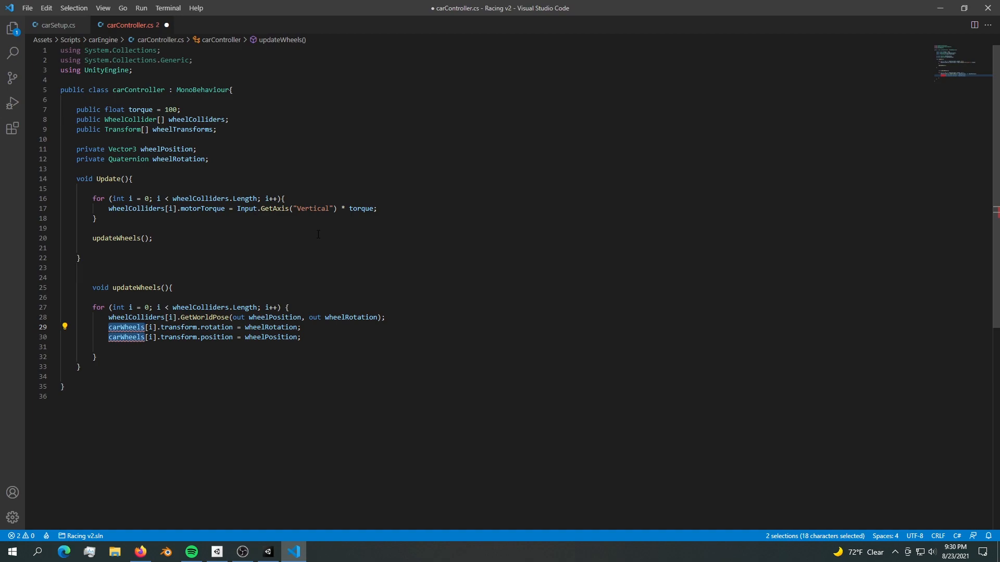
type("wheel")
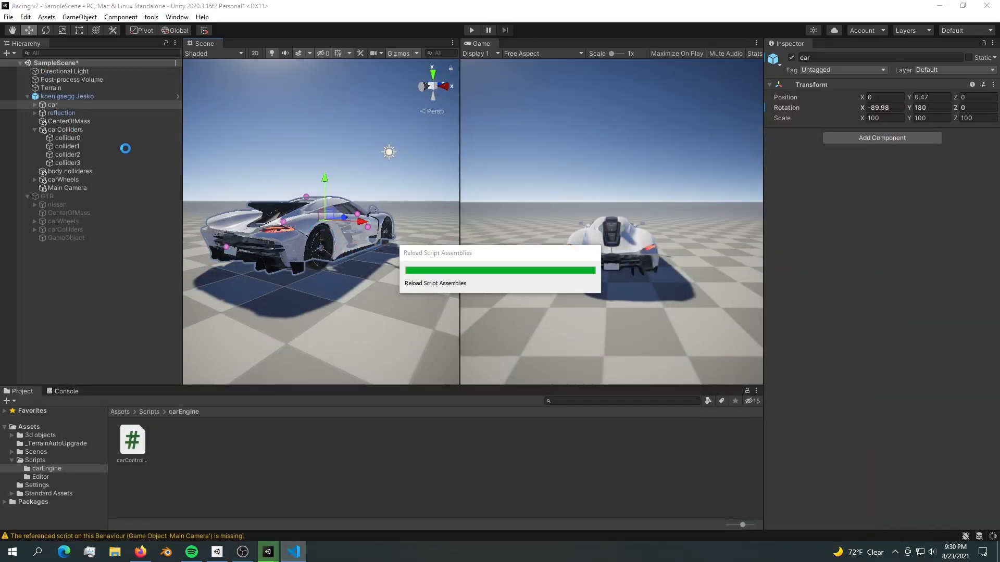
Assign wheel0–wheel3 from carWheels to the Jesko's Wheel Transforms.
left_click(67, 95)
type("4")
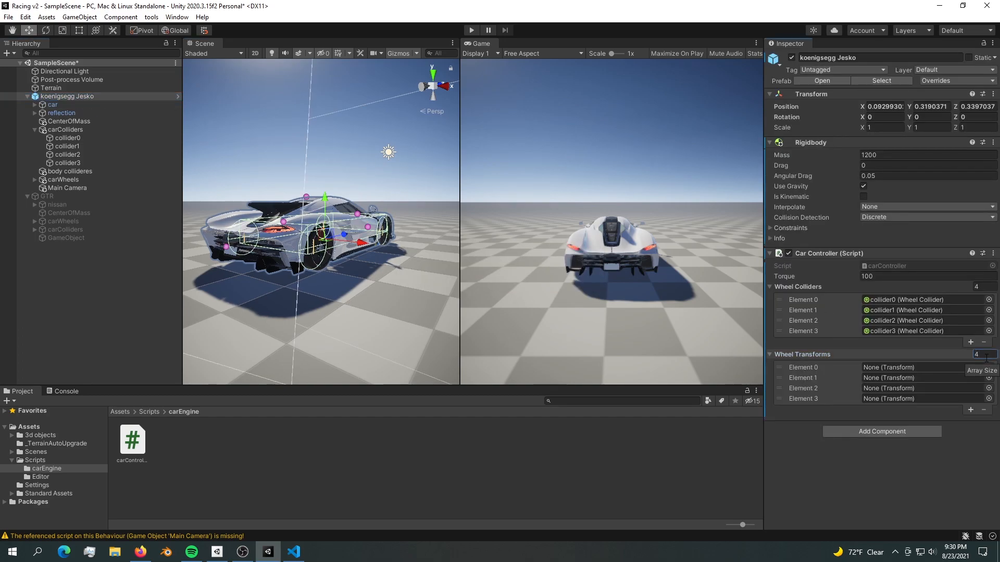
left_click(42, 179)
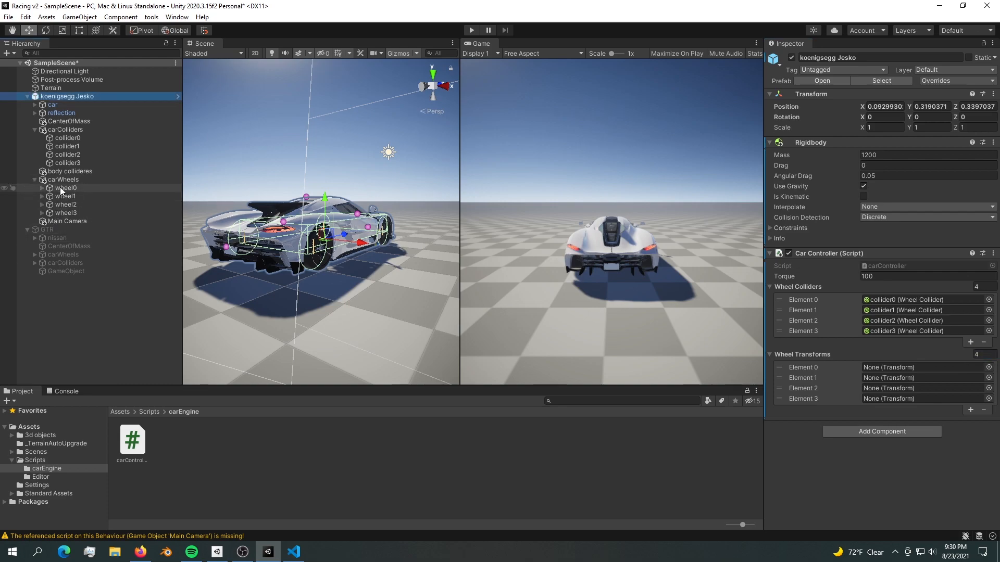
left_click(65, 213)
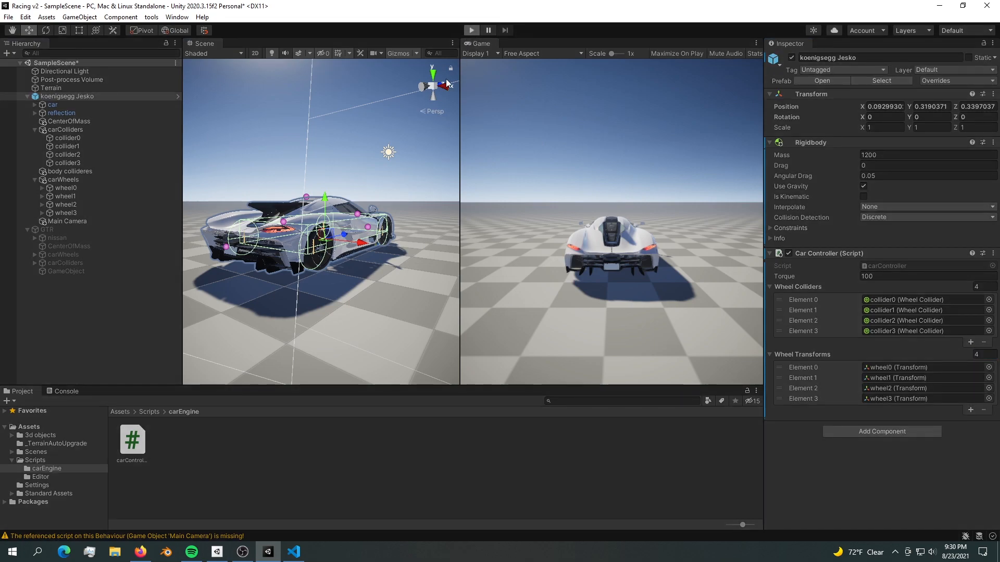
mouse_move(301, 266)
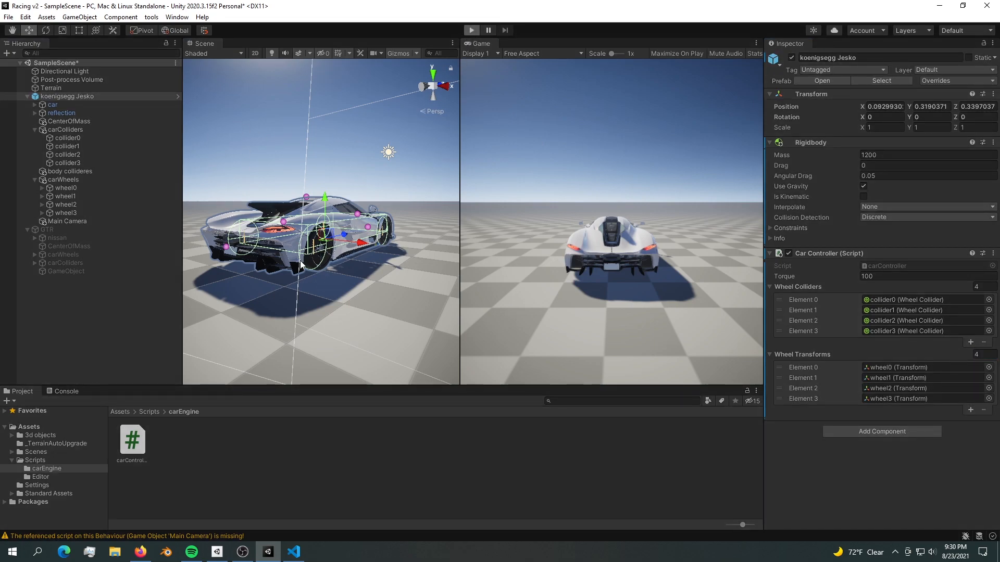
Start play mode and reselect the Jesko to edit its torque.
left_click(471, 30)
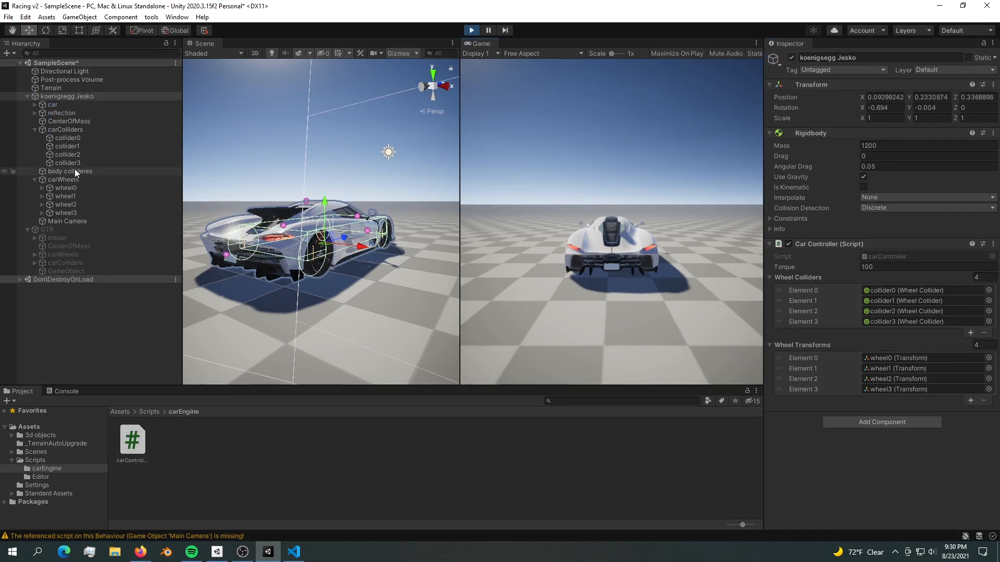
left_click(65, 129)
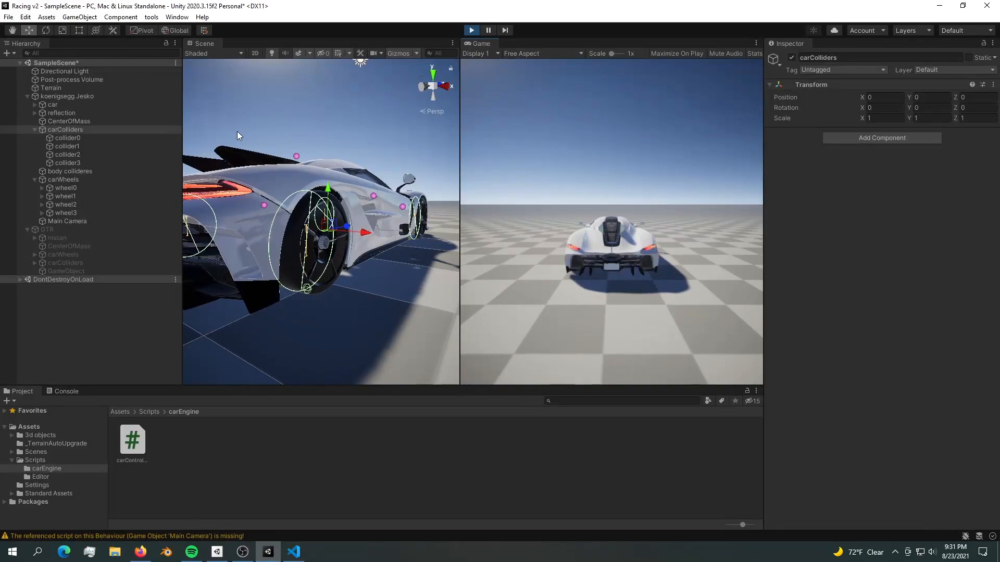
left_click(66, 96)
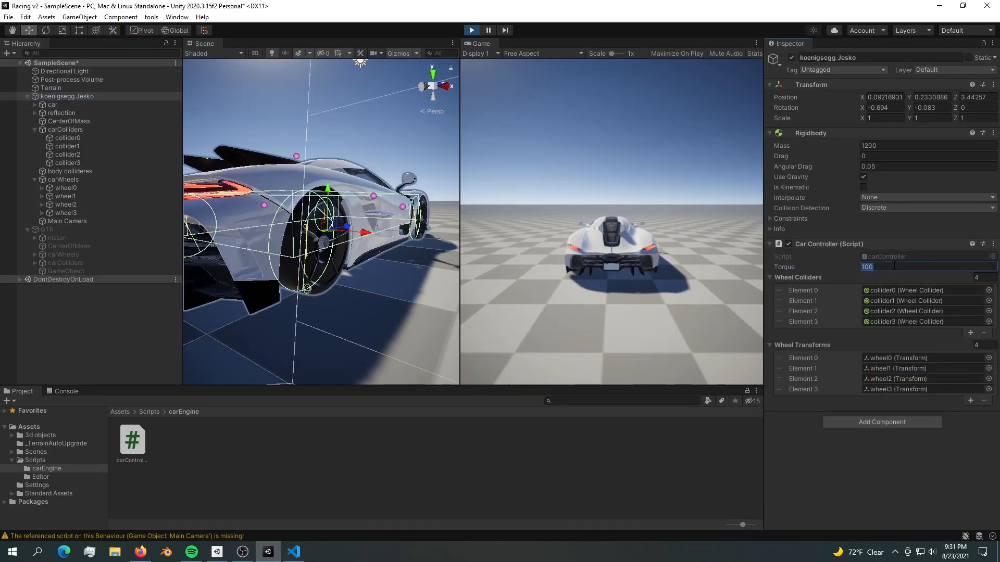
Raise Torque to 10000, watch speed in Rigidbody Info, then stop play mode.
type("10000")
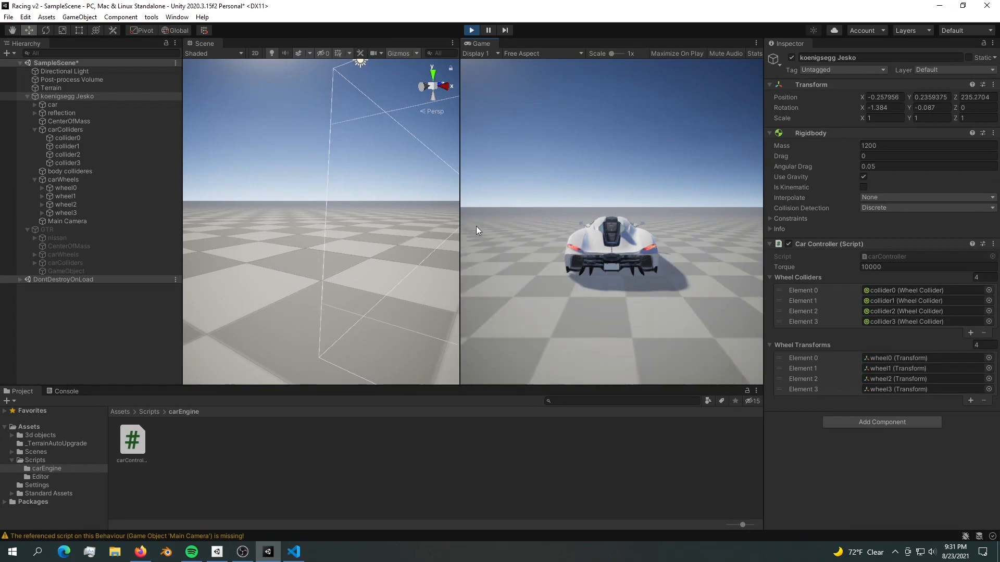
left_click(773, 219)
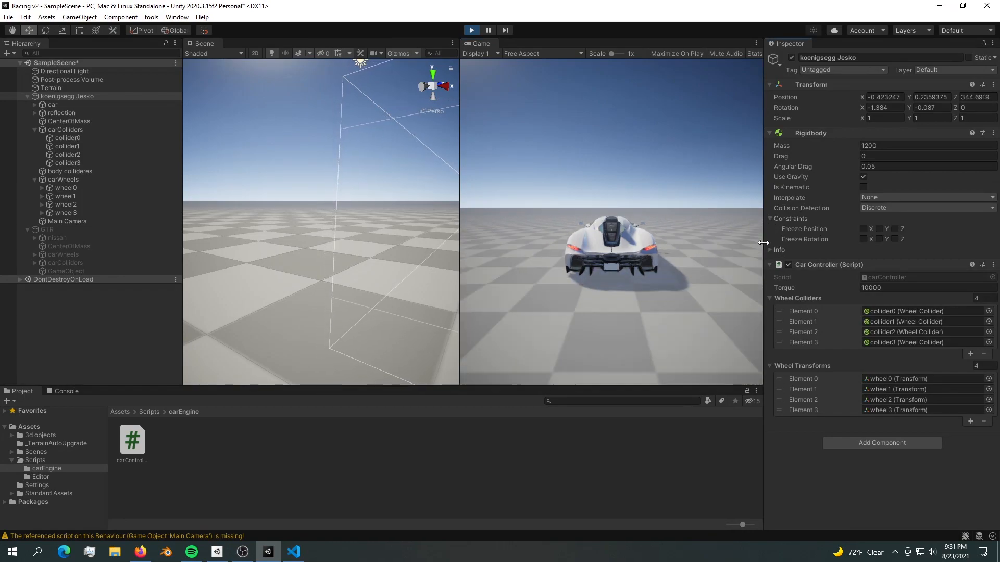
left_click(779, 250)
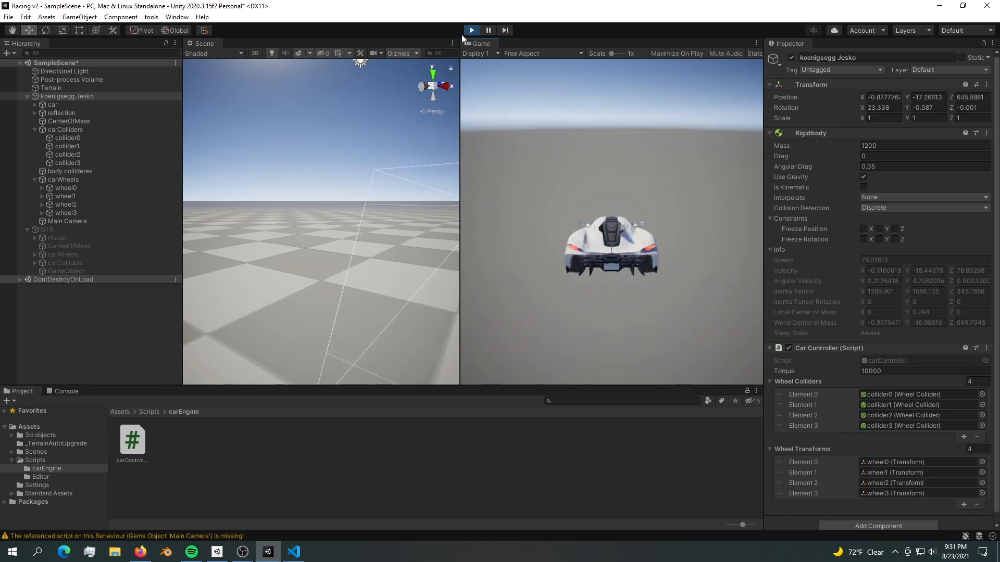
left_click(471, 31)
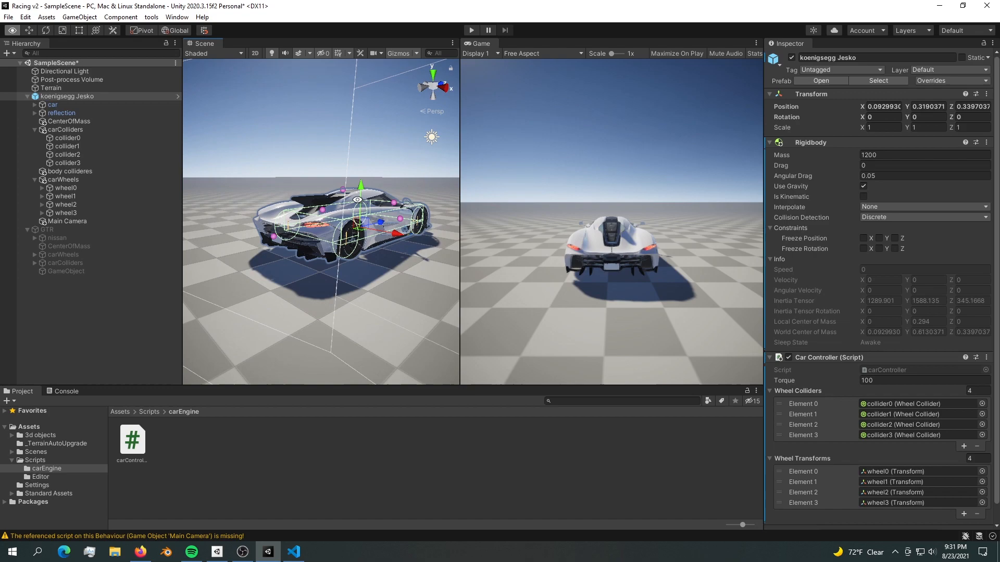
Deselect the Jesko by clicking empty hierarchy space.
left_click(35, 130)
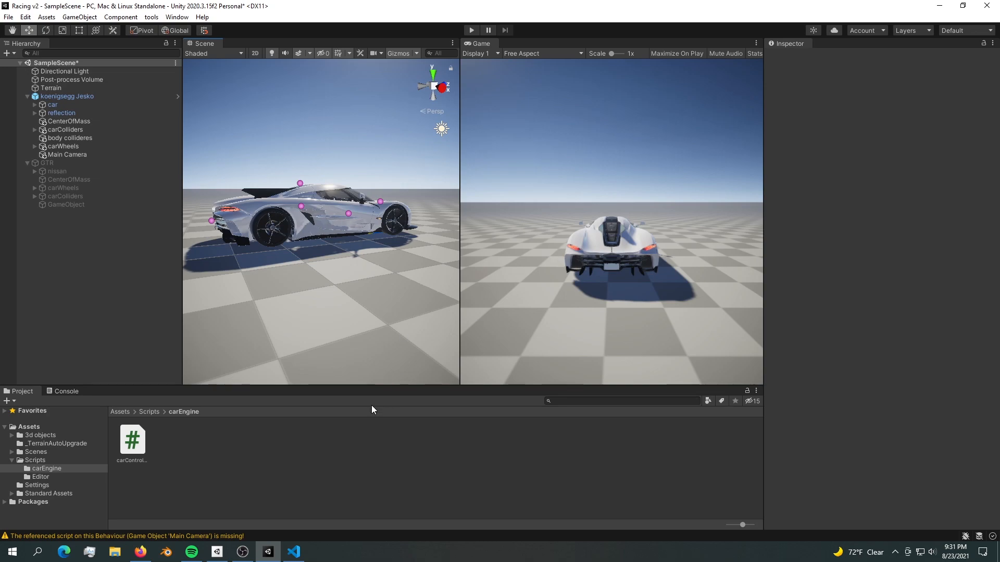
mouse_move(401, 258)
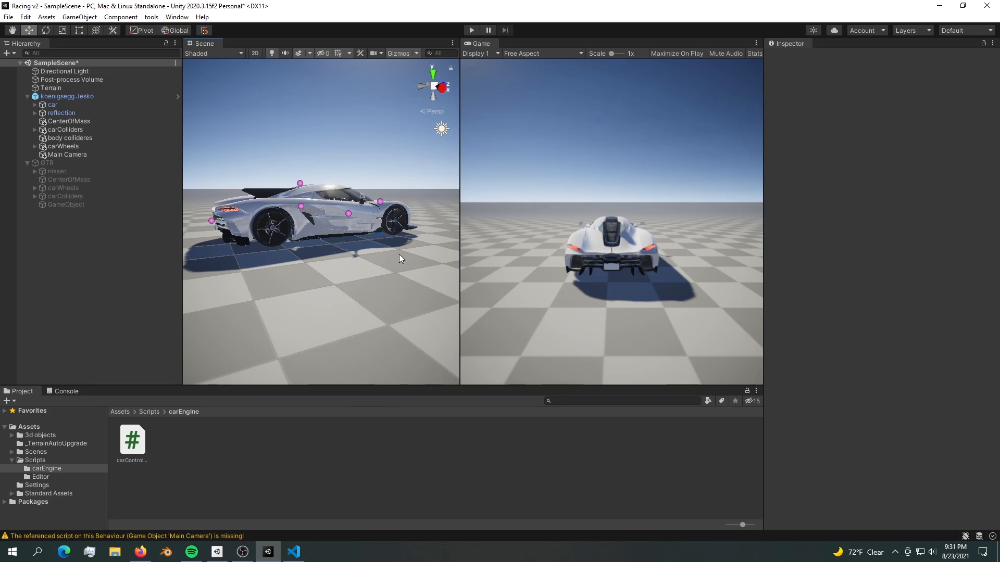